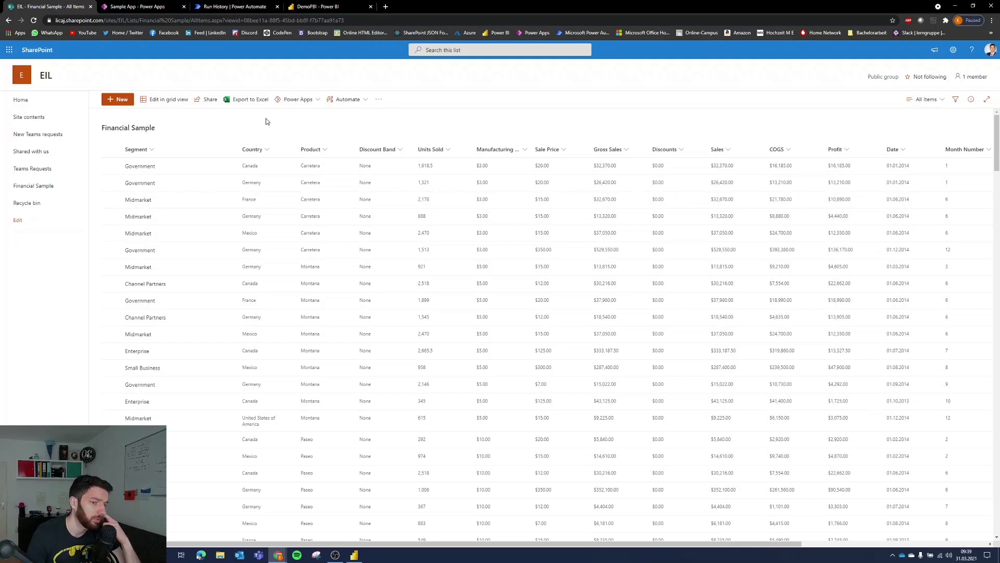
Switch to the Sample App studio, collapse BrowseScreen1's controls and select the add-record icon.
scroll(down, 3)
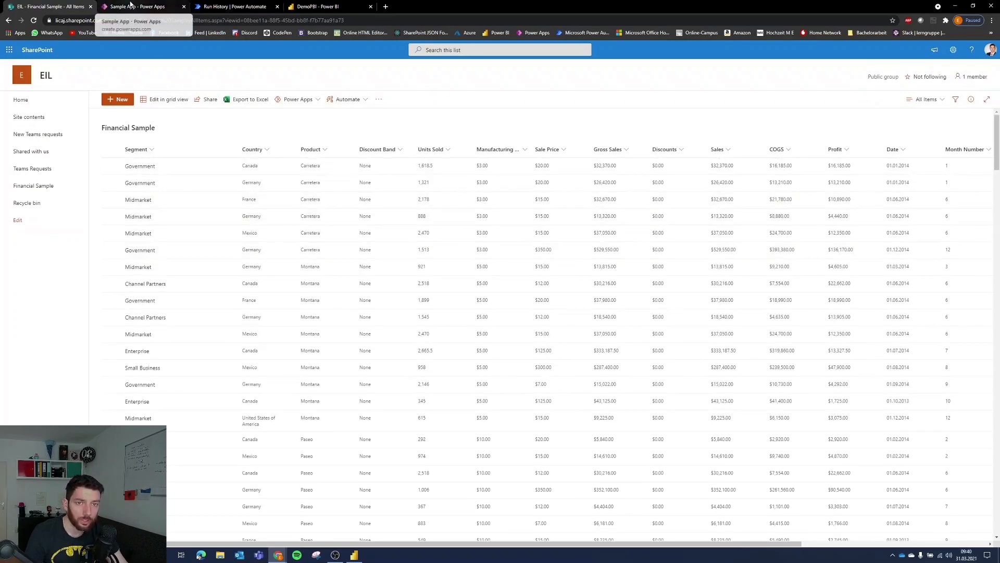
click(134, 7)
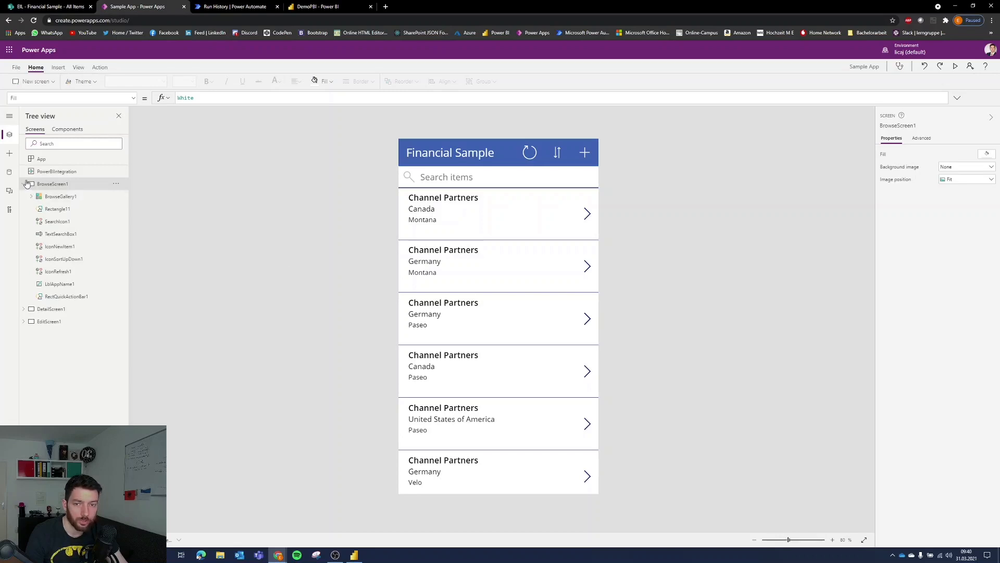
click(24, 184)
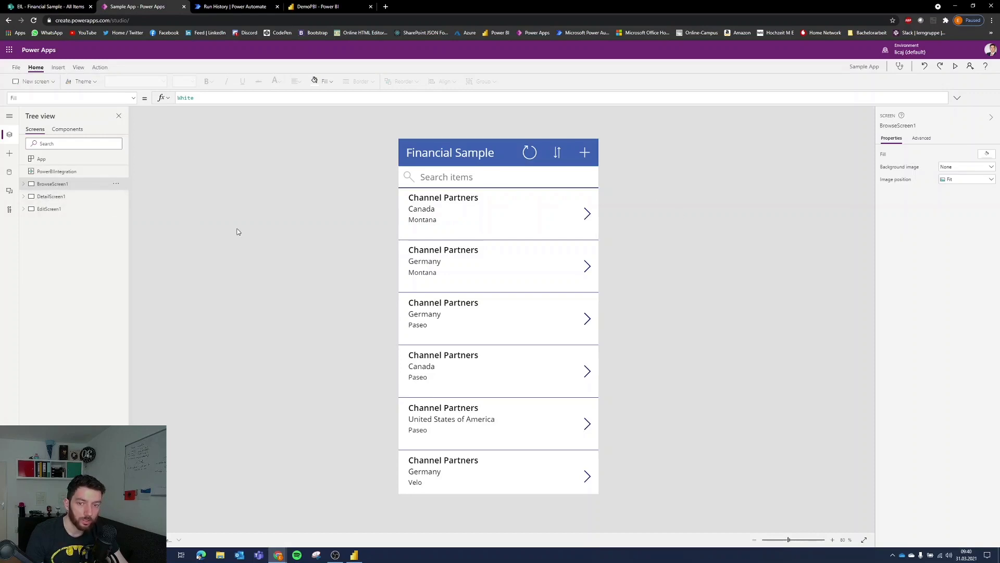
click(587, 213)
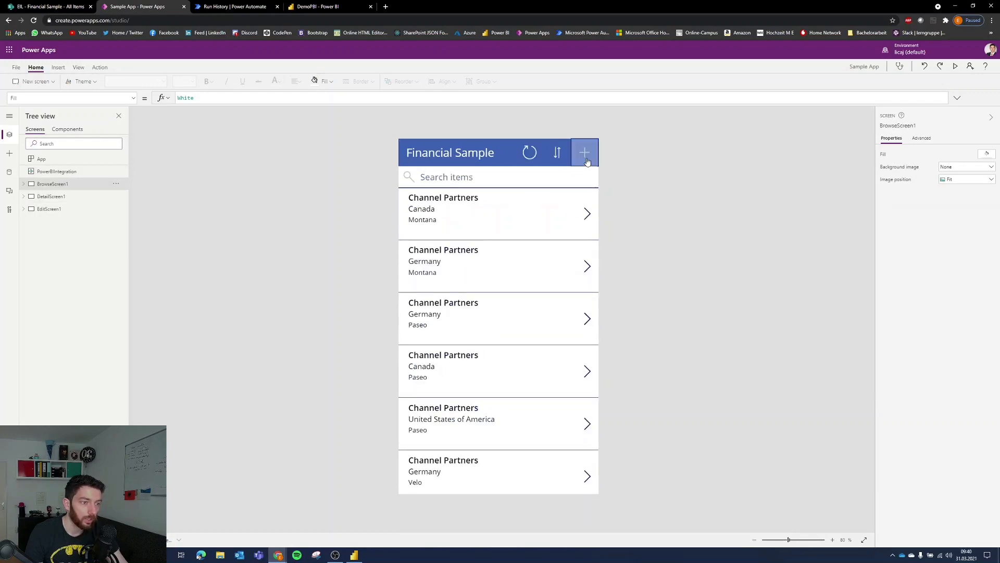
click(584, 152)
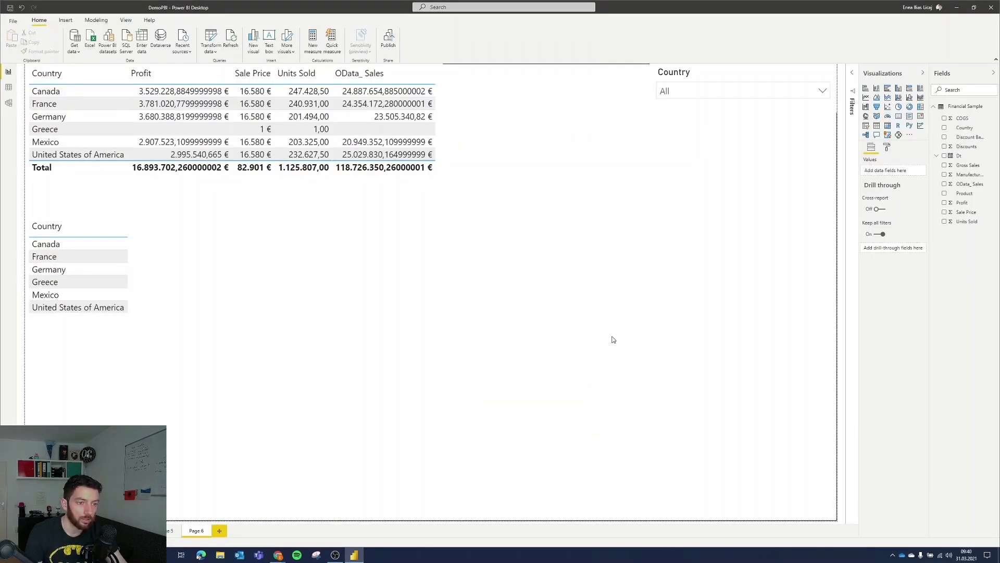
mouse_move(472, 368)
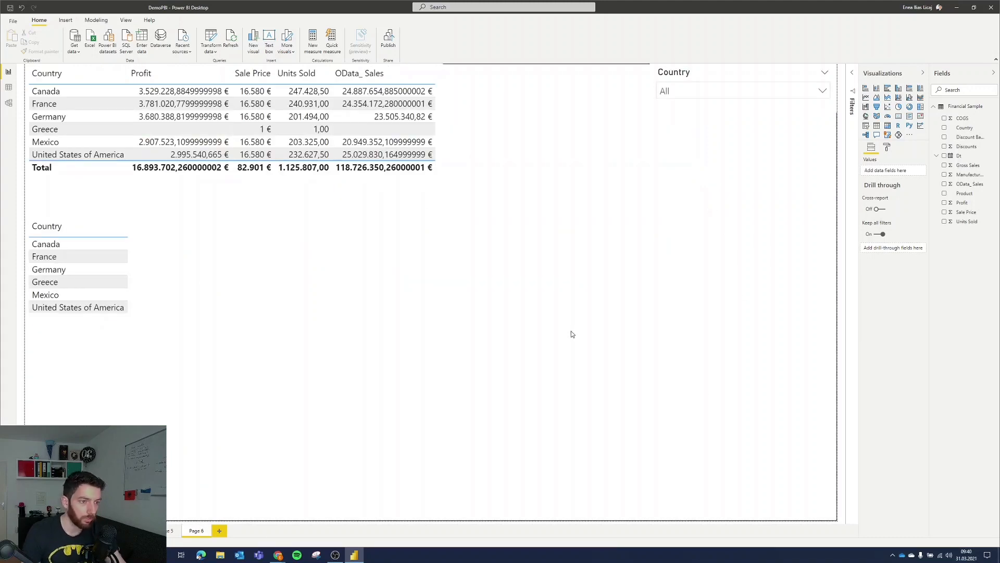
mouse_move(609, 303)
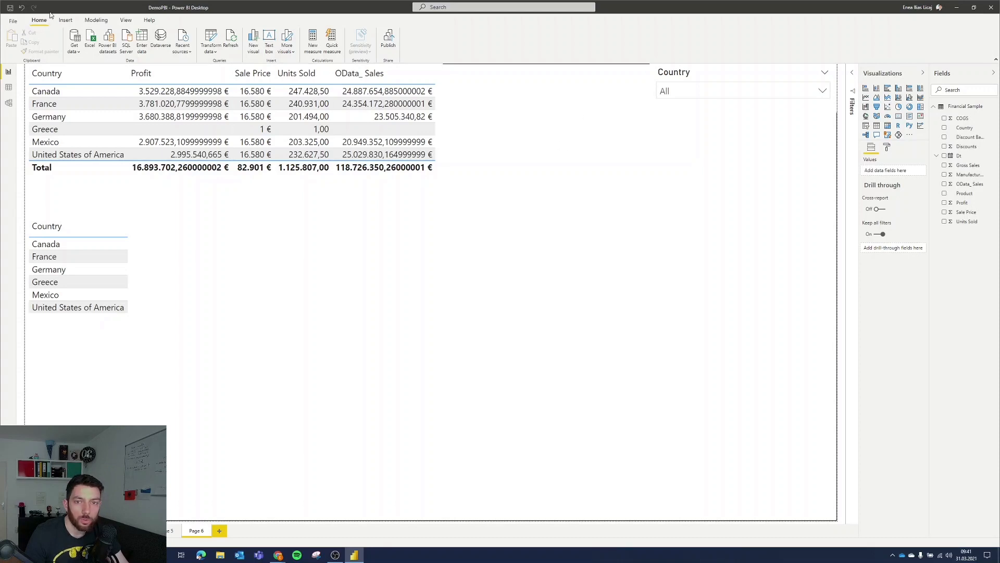
Add a Power Apps visual to the report page from the Insert ribbon.
click(65, 20)
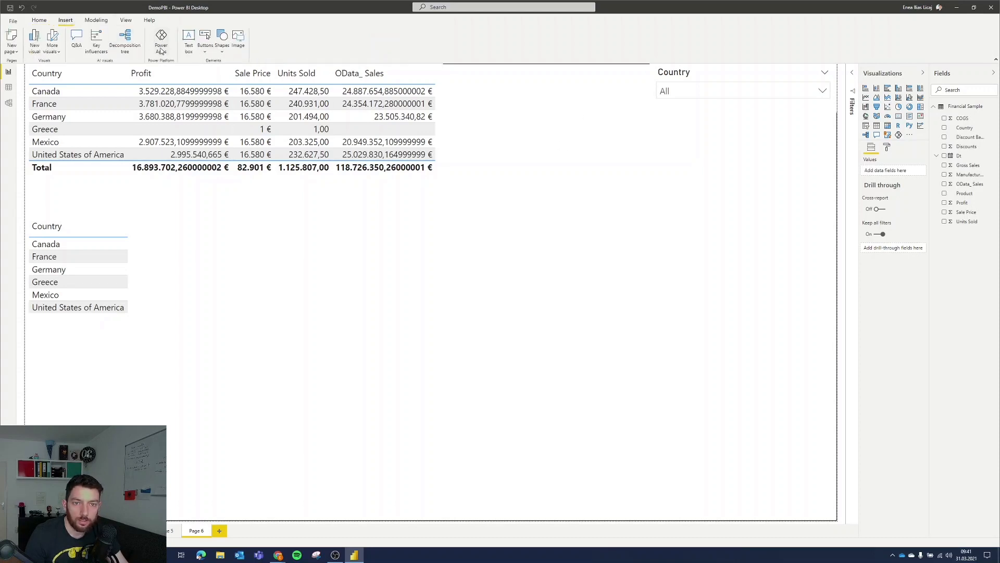
mouse_move(160, 40)
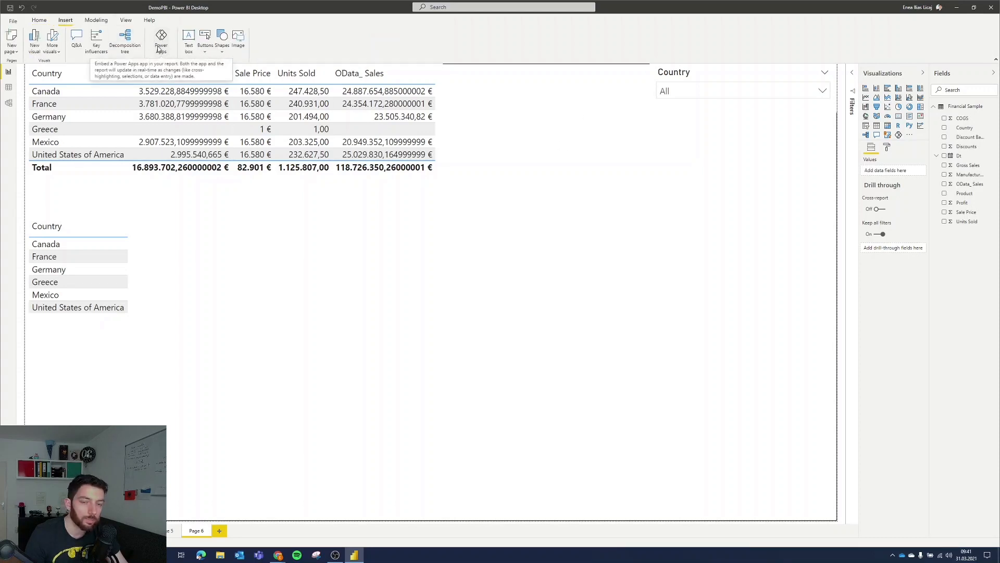
click(161, 39)
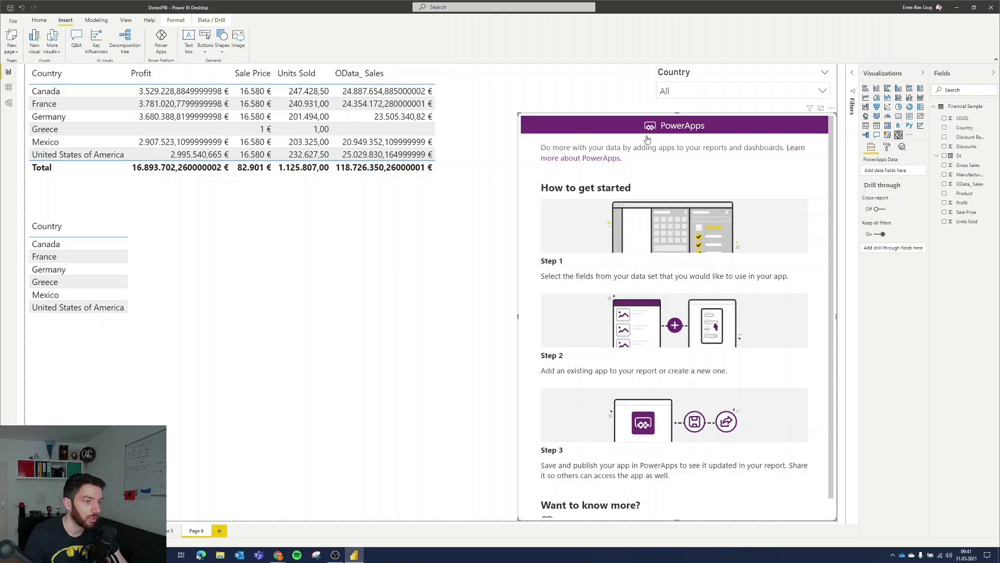
mouse_move(569, 205)
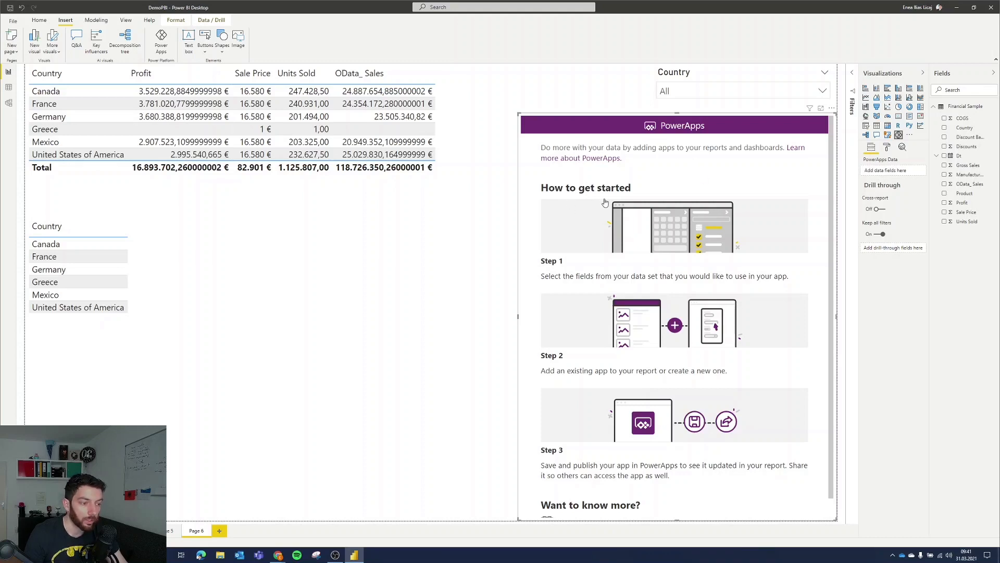
mouse_move(607, 198)
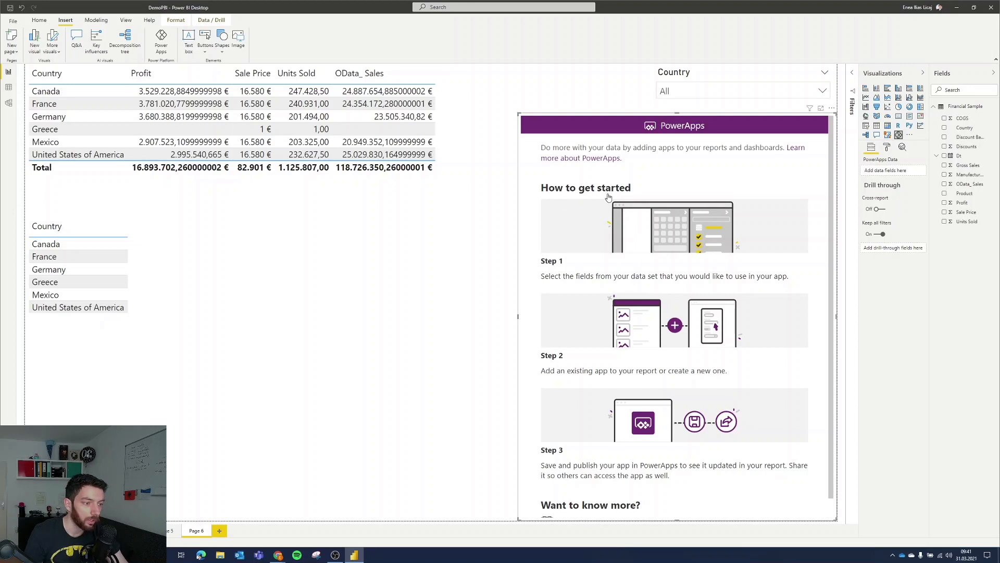
mouse_move(897, 172)
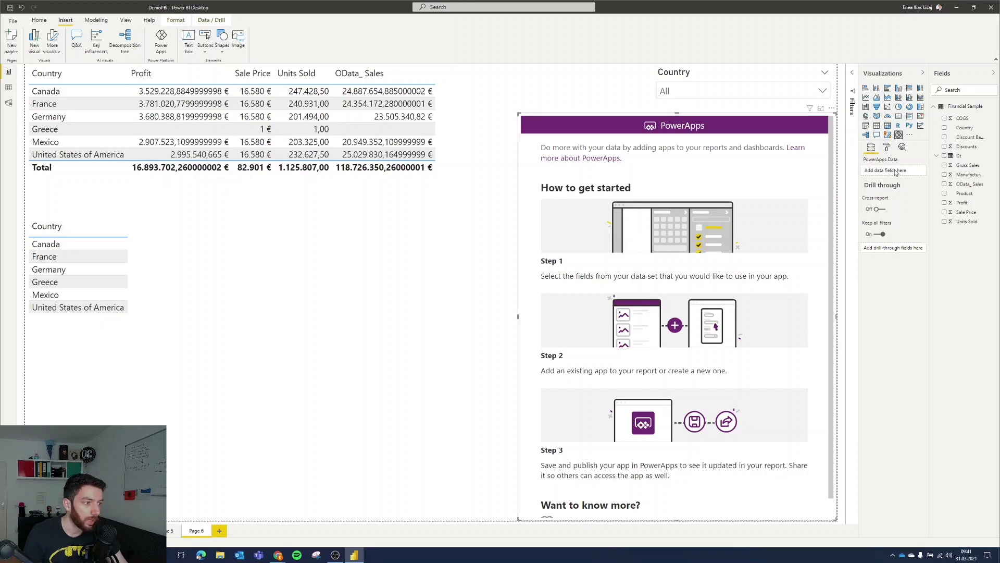
mouse_move(901, 180)
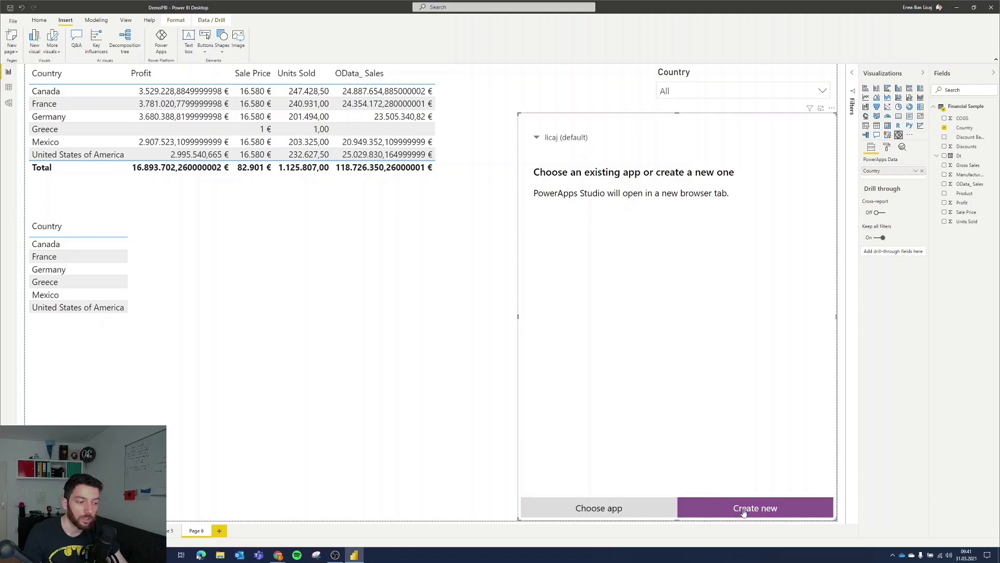
Embed the existing Sample App in the visual, skipping the Almost done prompt and the share banner.
click(598, 508)
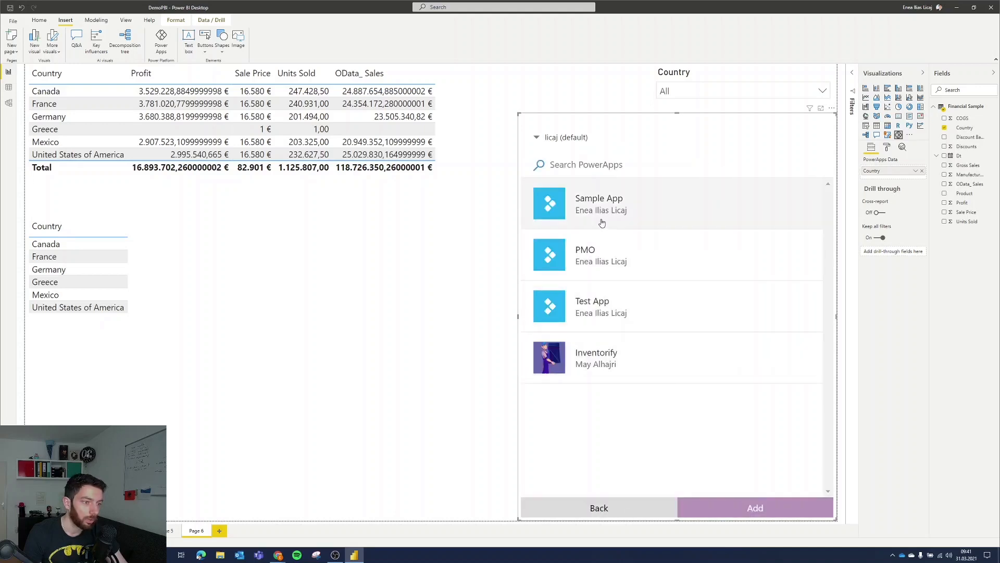
mouse_move(610, 208)
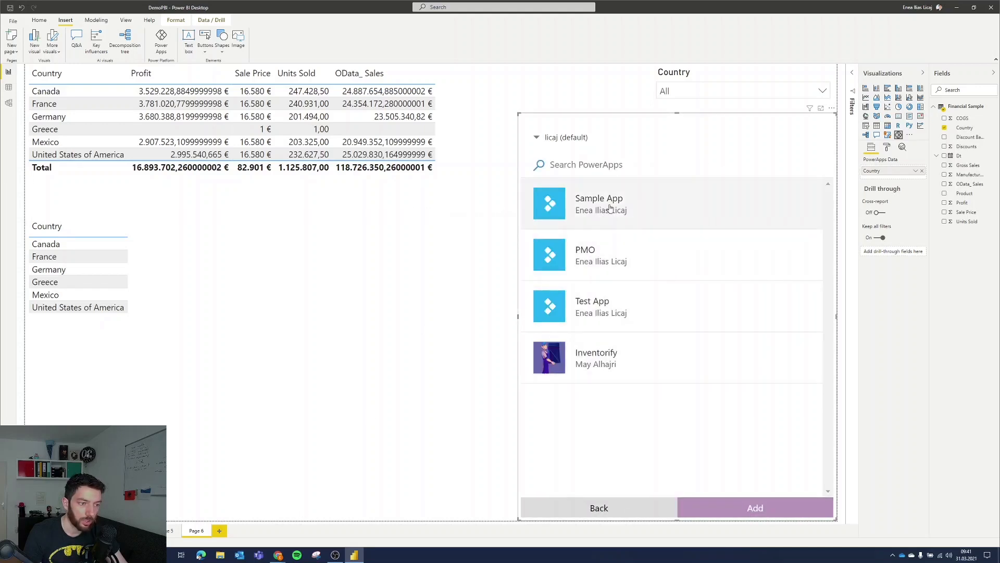
click(598, 204)
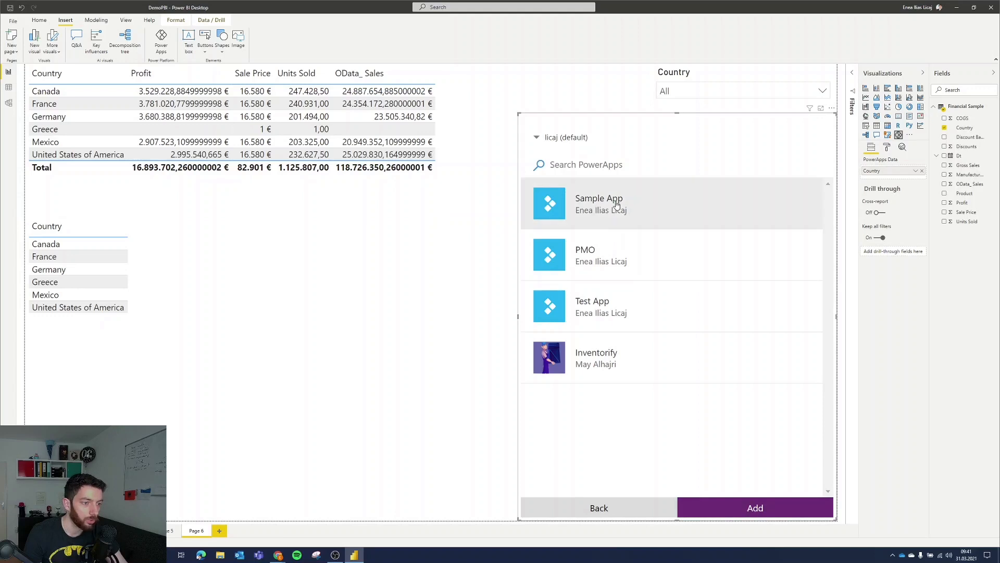
click(754, 507)
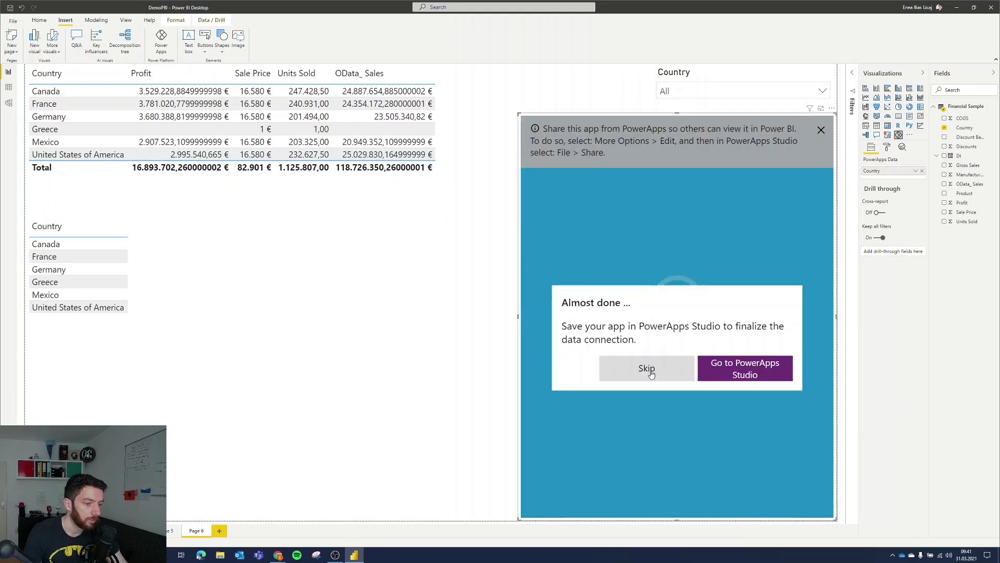
click(646, 368)
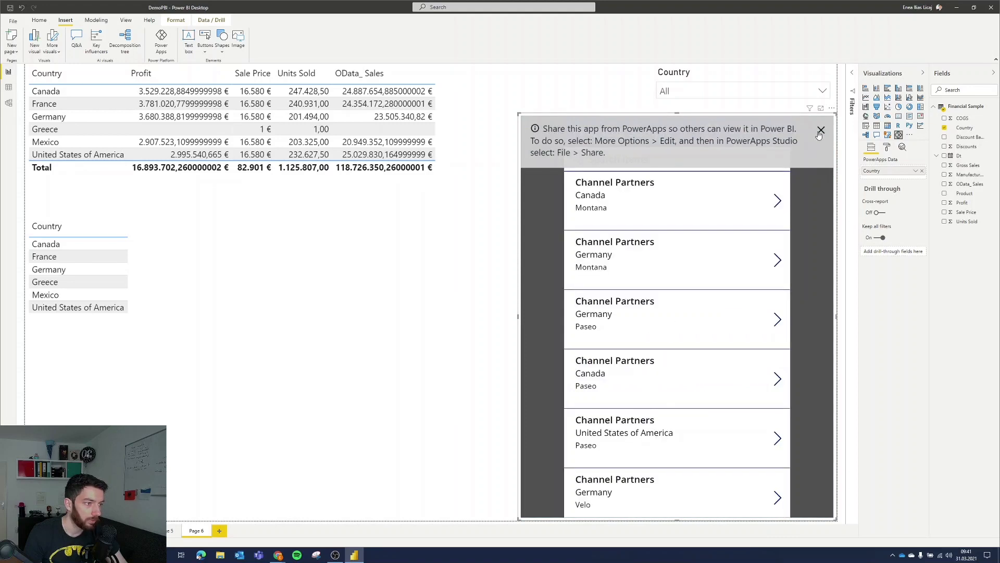
click(821, 132)
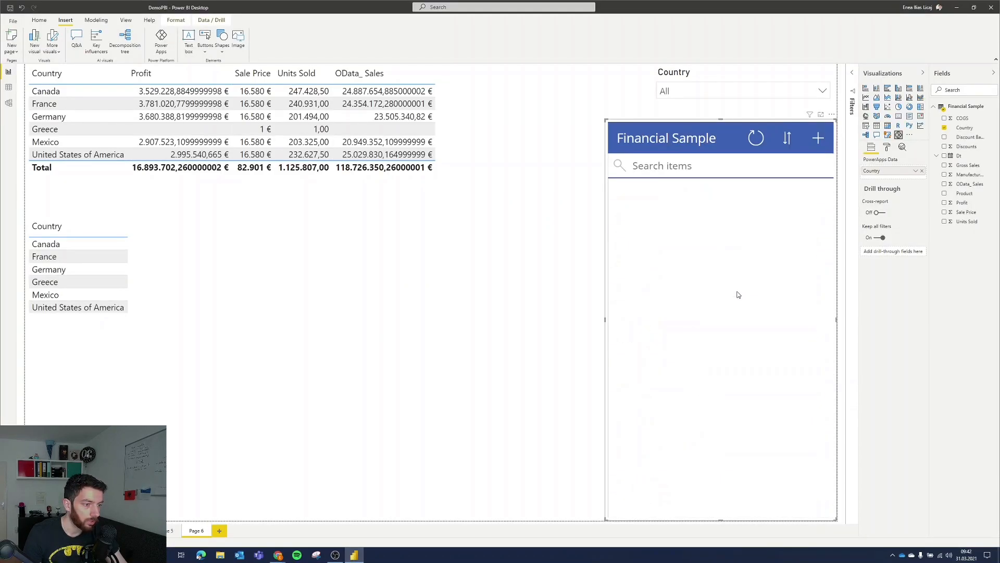
Create a new record in the embedded app with Segment Music, Country Albania and Product Headphones.
scroll(down, 3)
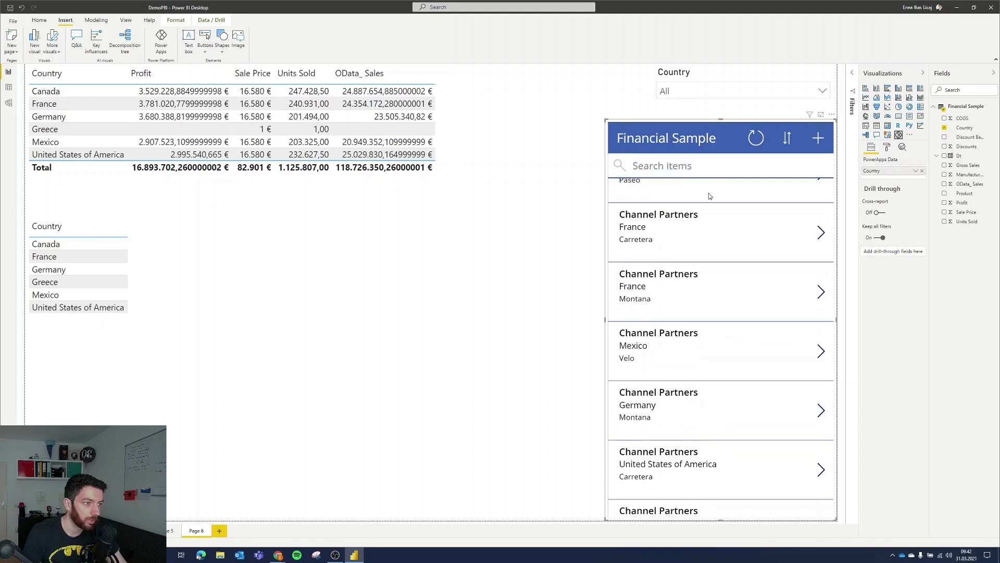
scroll(down, 3)
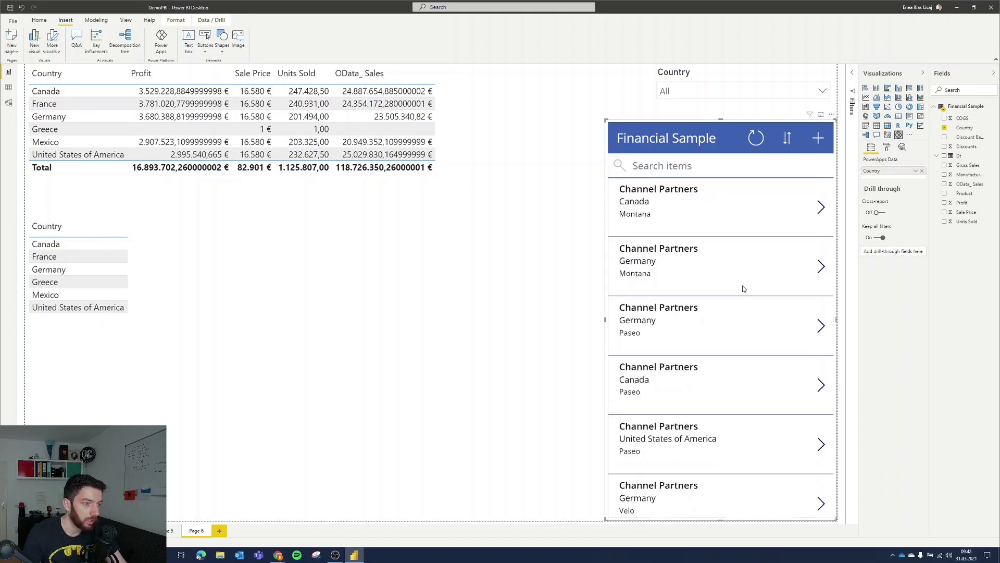
click(819, 138)
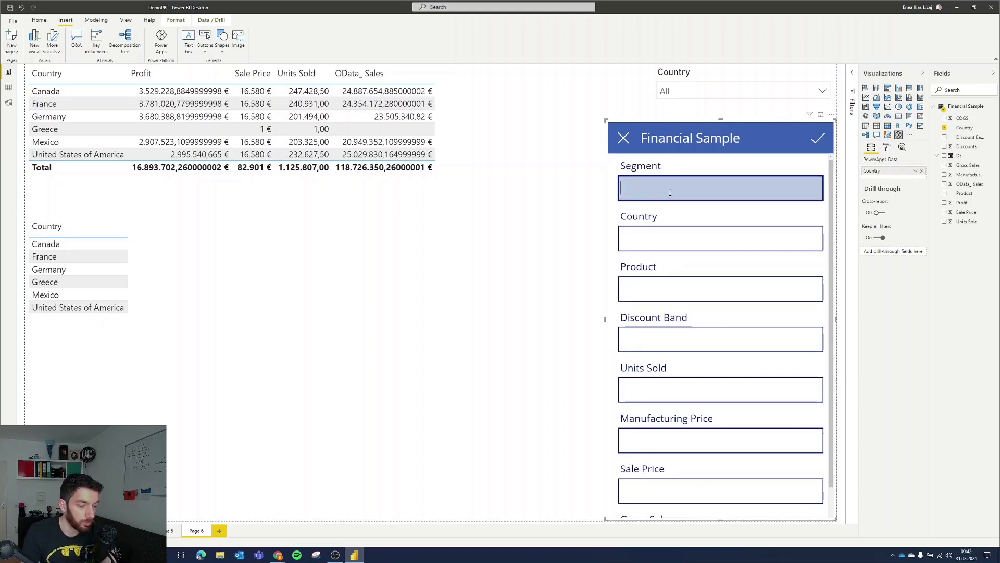
text(Music)
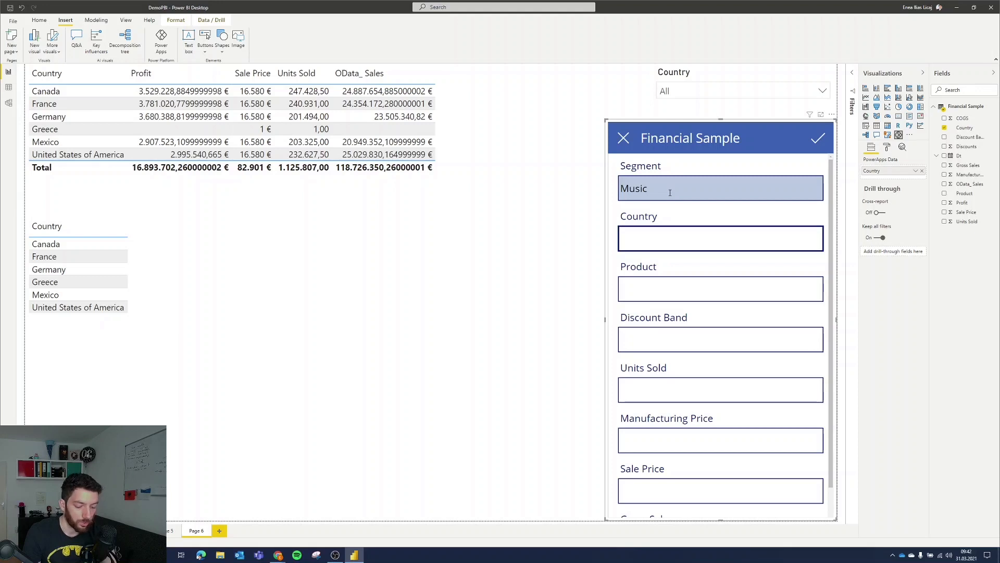
text(Albania)
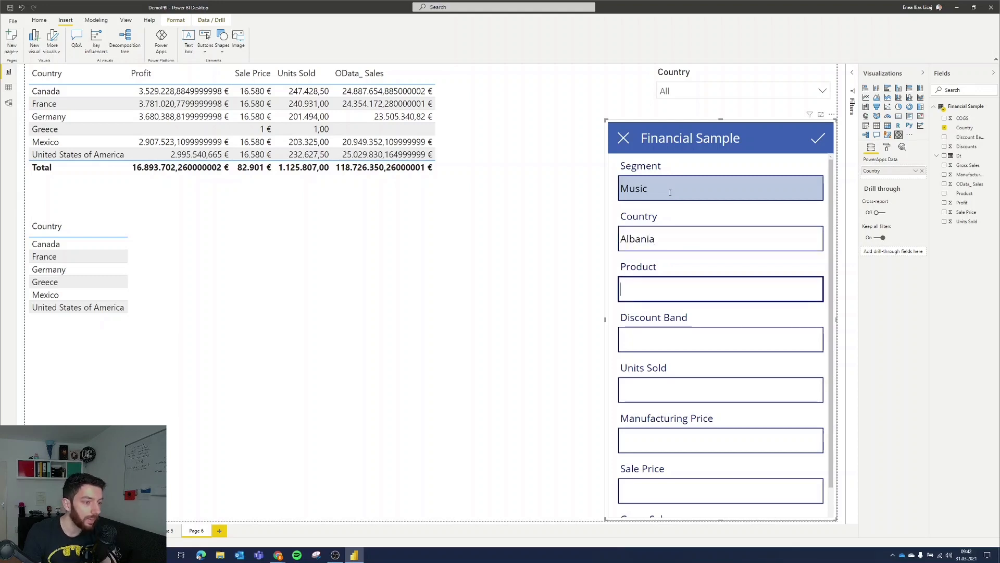
text(Headphones)
click(720, 491)
text(2)
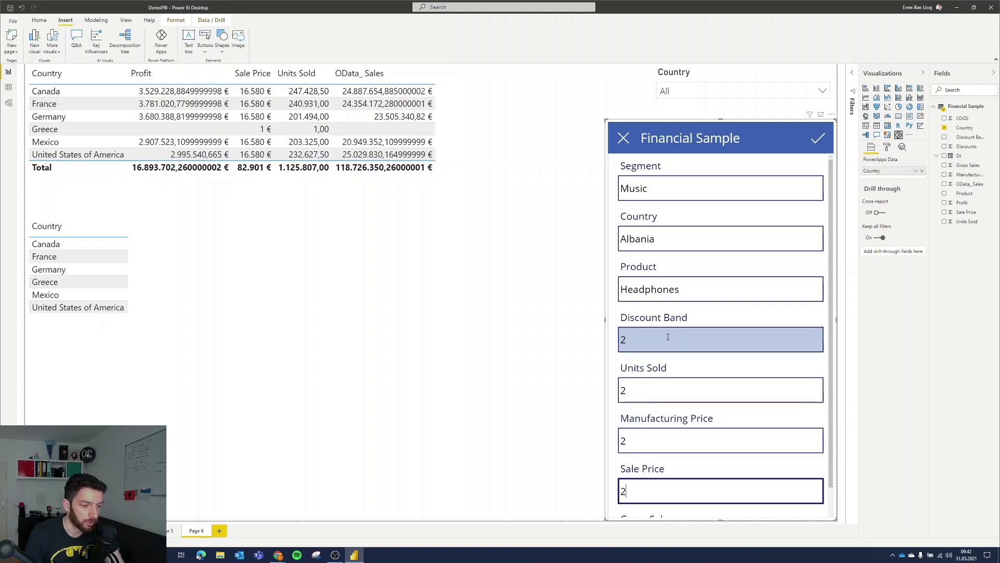
scroll(down, 3)
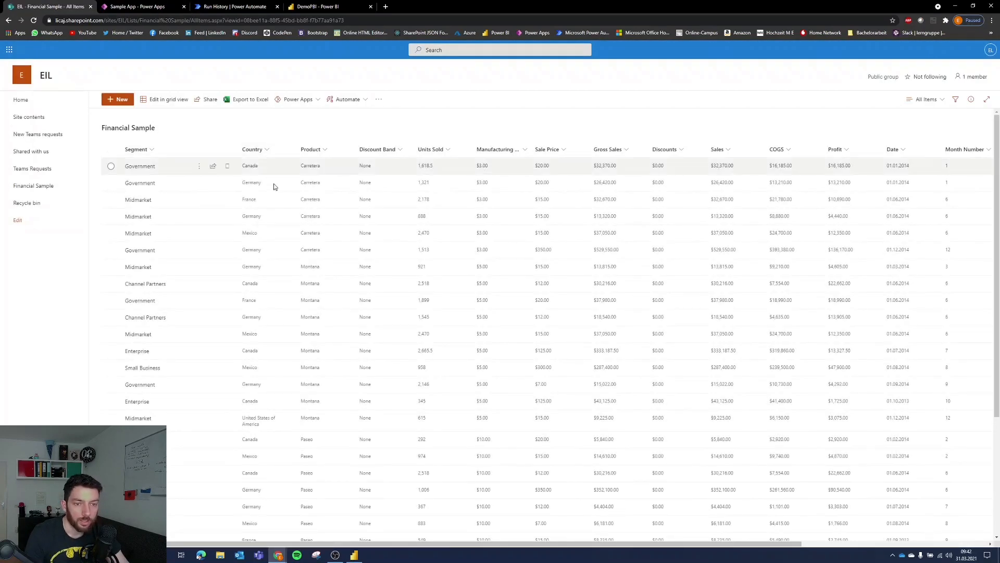
Filter the Financial Sample list's Country column to Albania to confirm the new record.
click(268, 149)
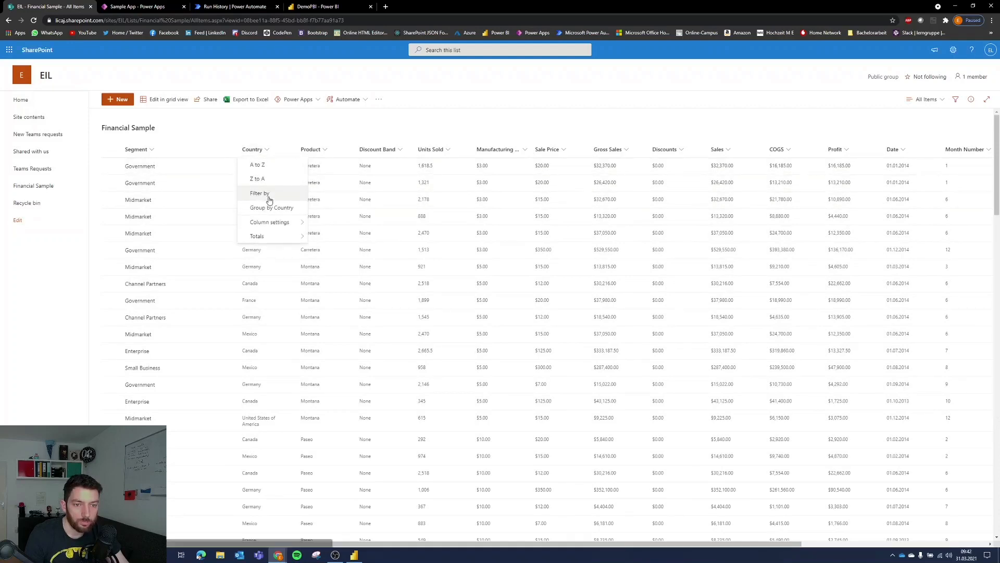
click(260, 193)
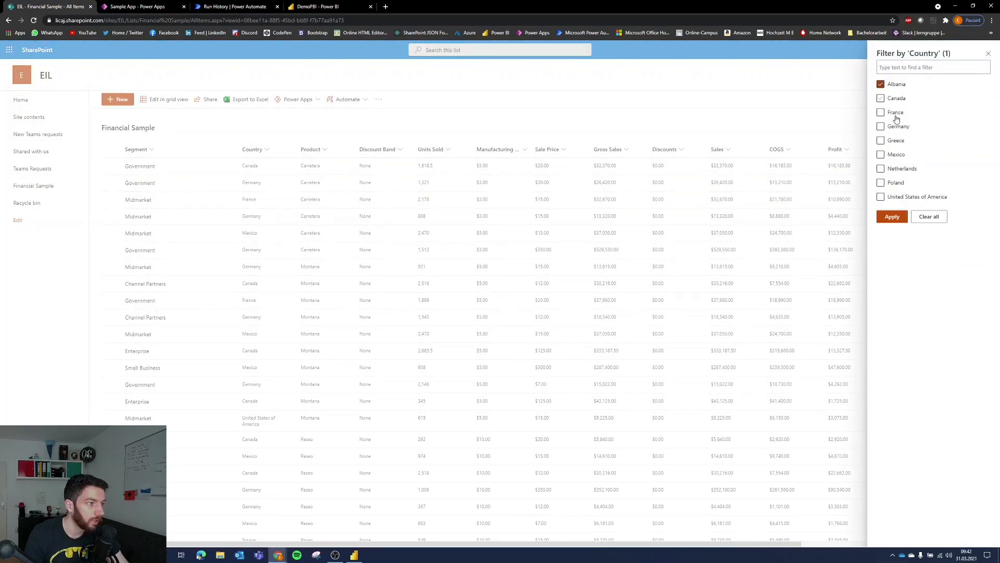
click(891, 217)
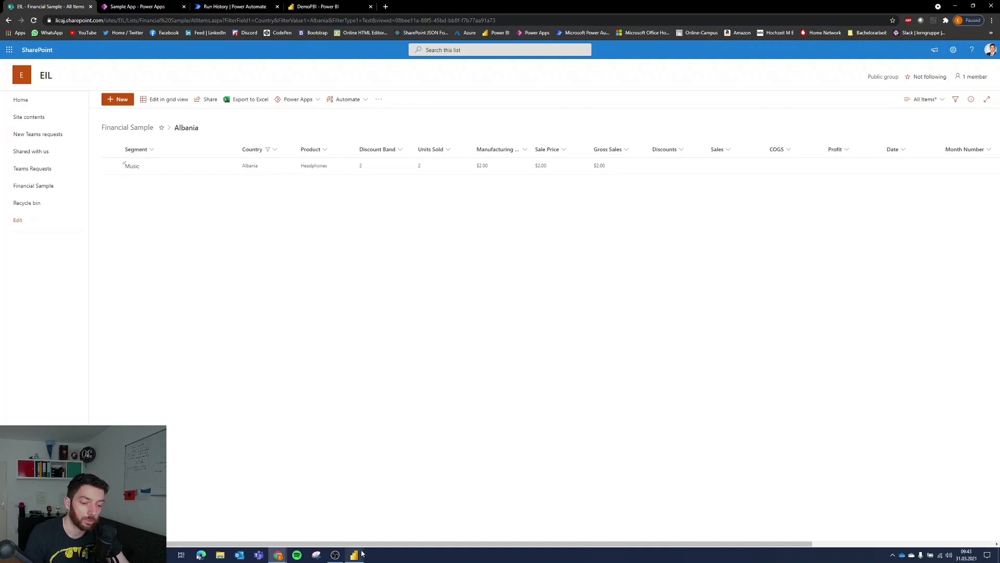
mouse_move(322, 423)
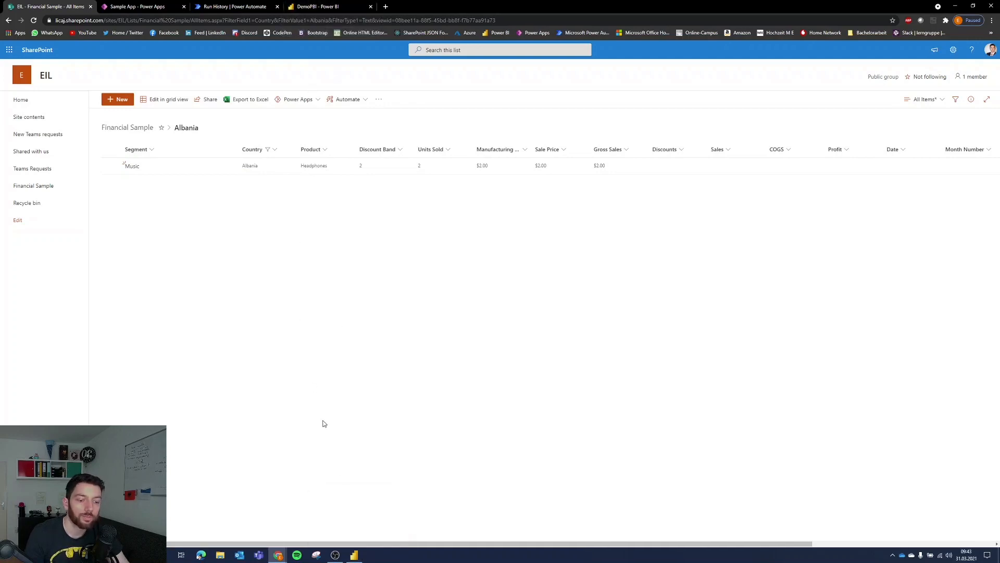
click(317, 6)
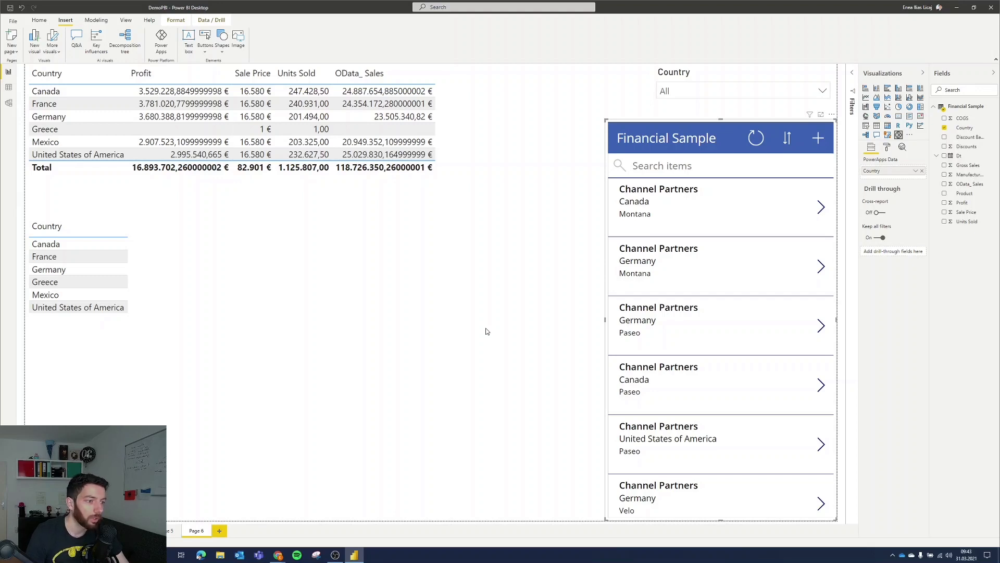
mouse_move(535, 216)
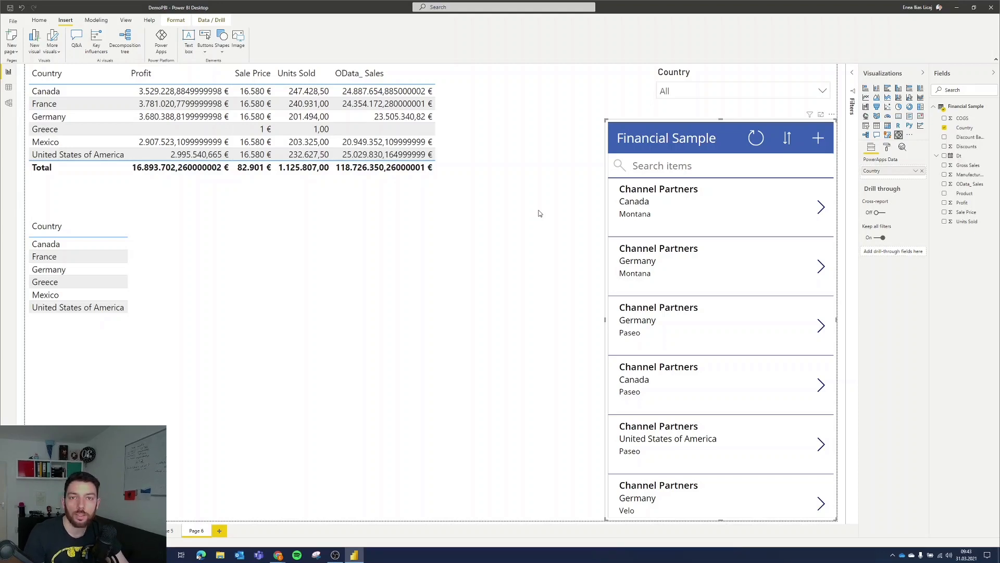
mouse_move(573, 209)
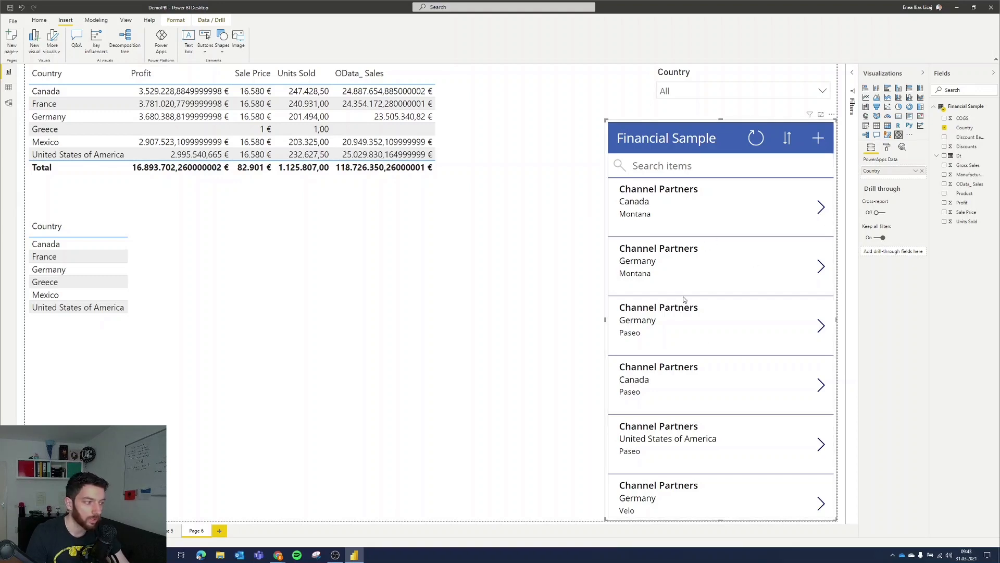
mouse_move(588, 166)
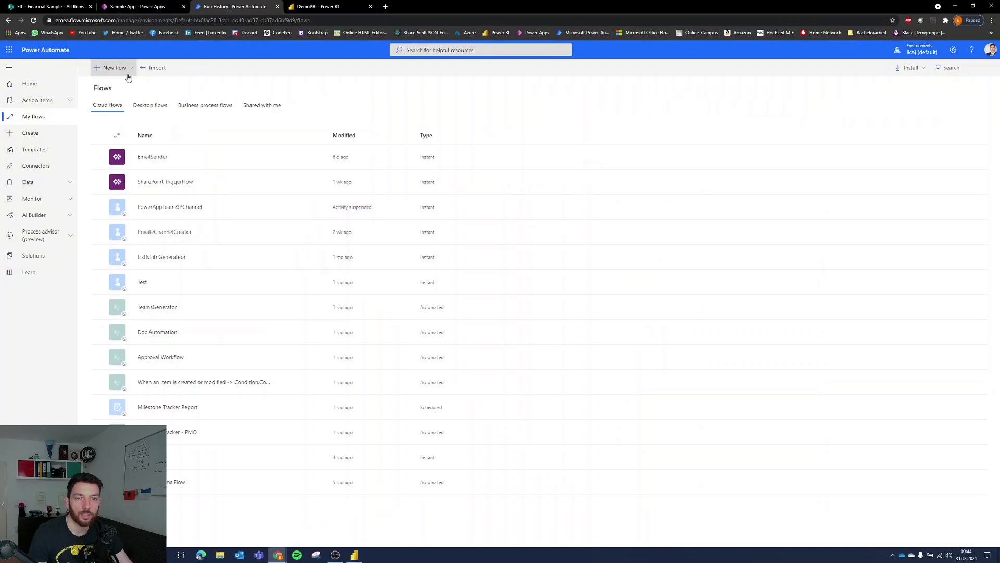
Create an instant cloud flow named DataRefreshApp with the PowerApps trigger.
click(113, 67)
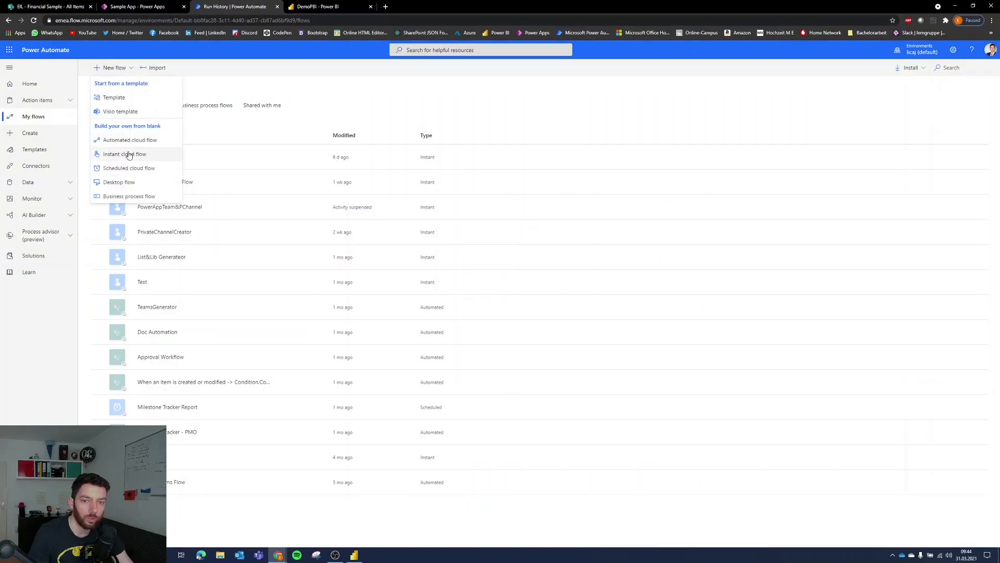
click(124, 154)
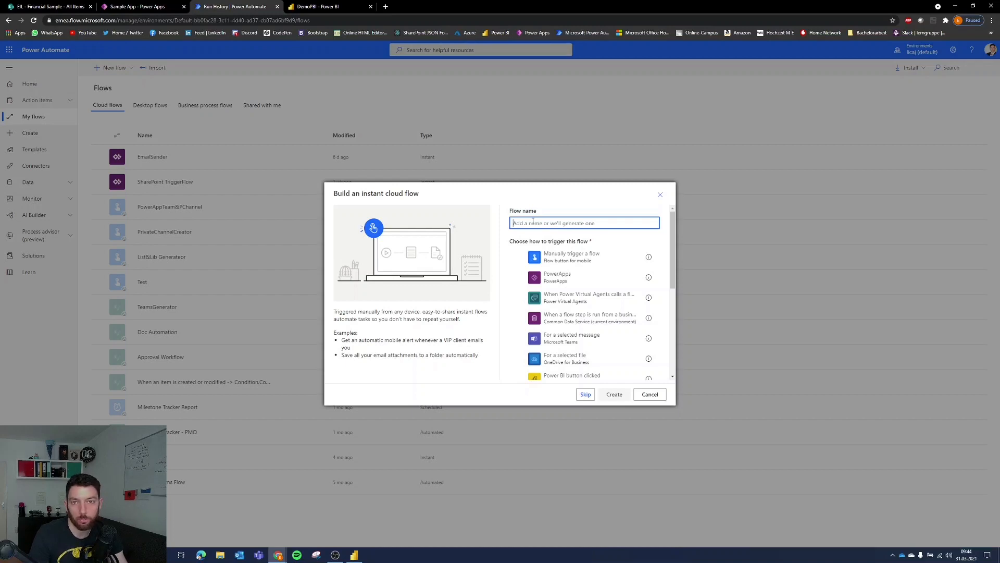
text(DataRefresh)
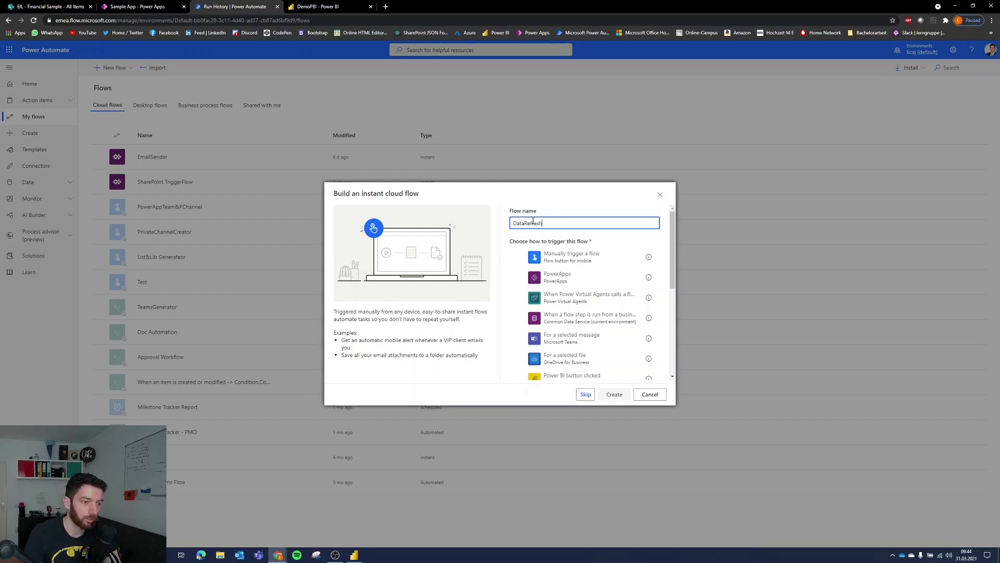
text(App)
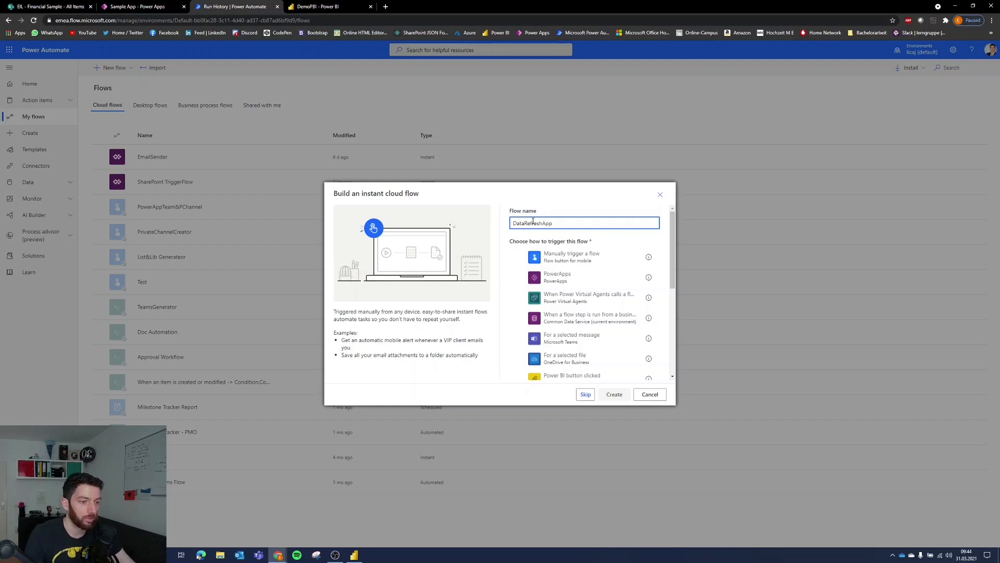
click(557, 277)
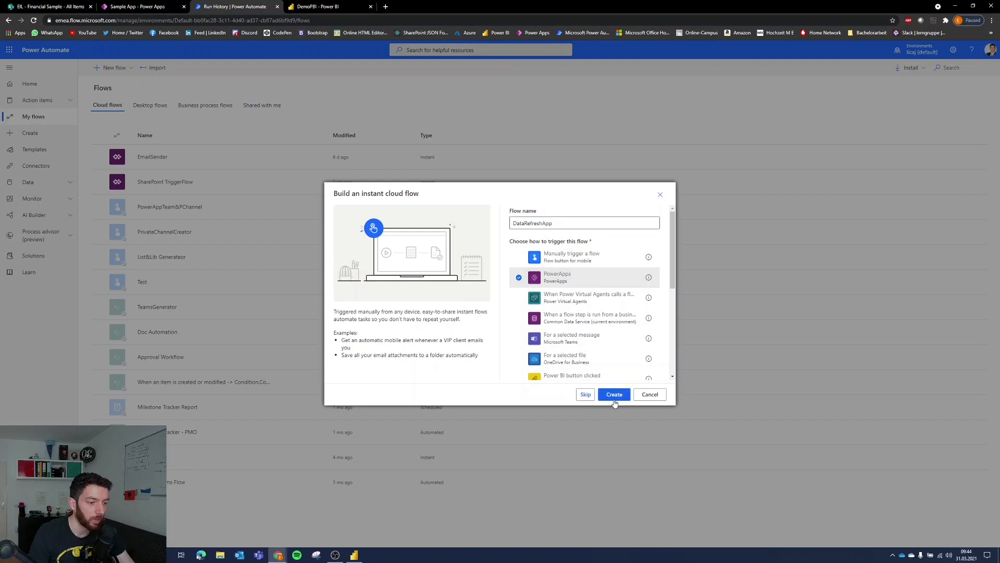
click(614, 394)
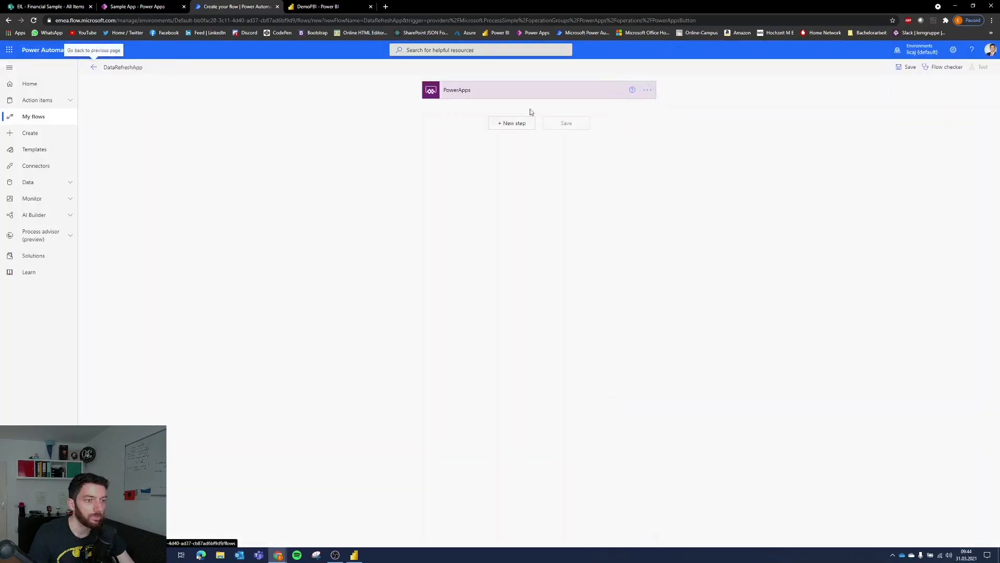
Add a Power BI 'Refresh a dataset' step for DemoPBI in My Workspace and save the flow.
click(510, 123)
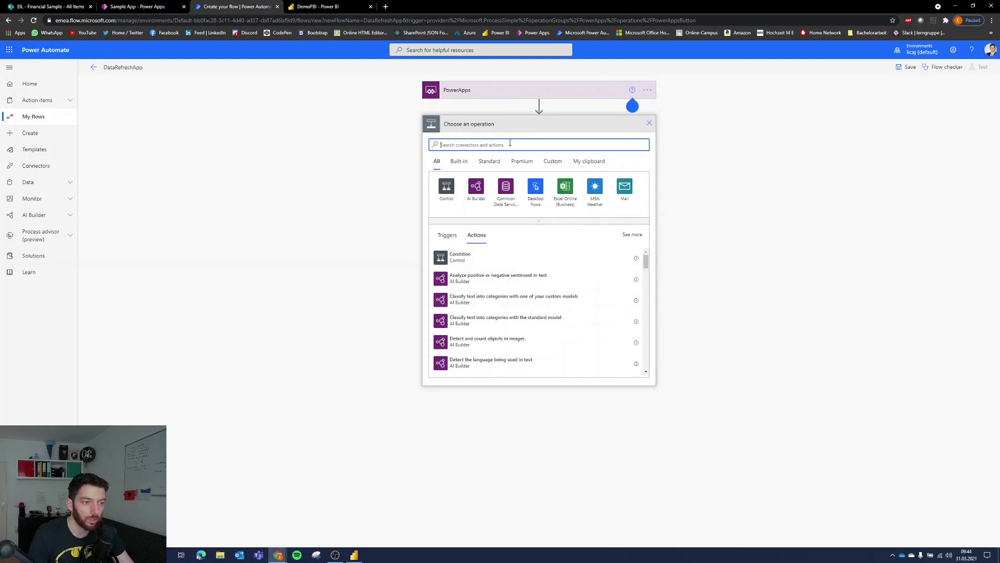
text(power bi)
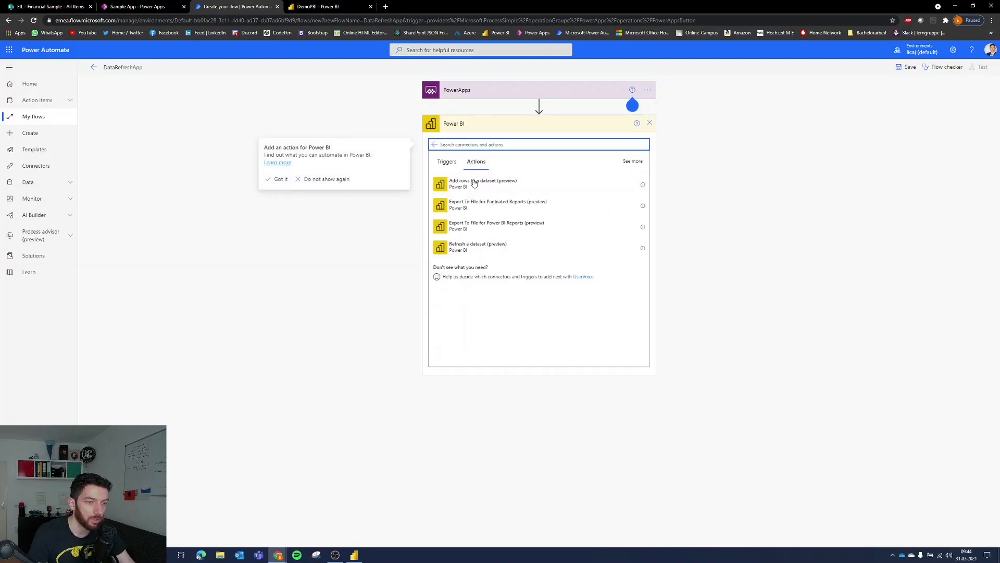
mouse_move(466, 204)
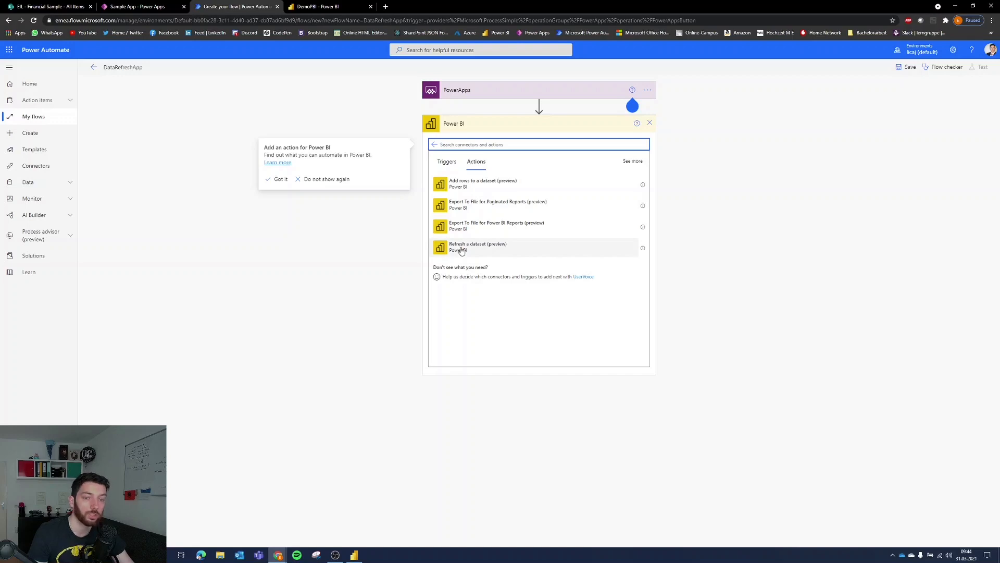
click(477, 246)
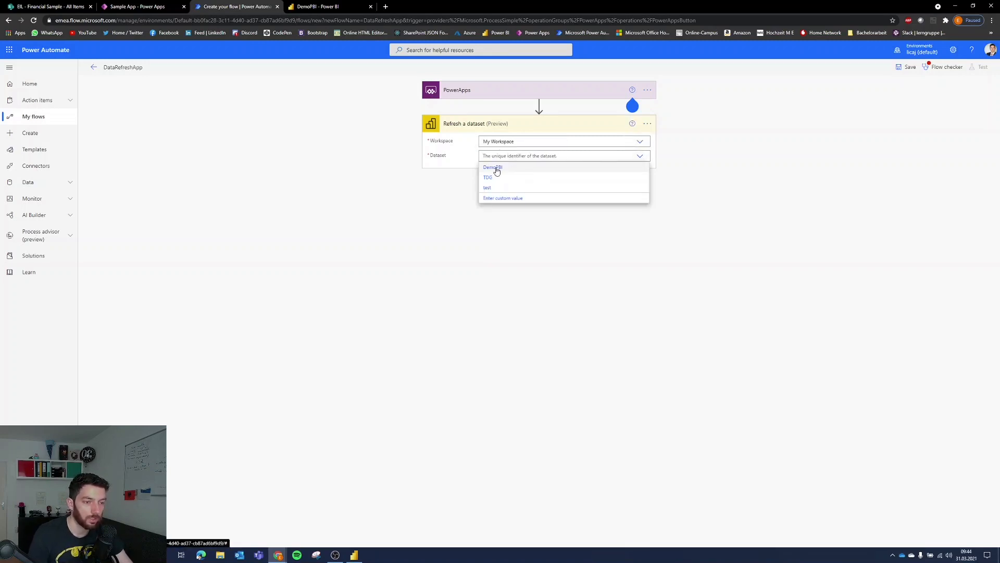
click(492, 166)
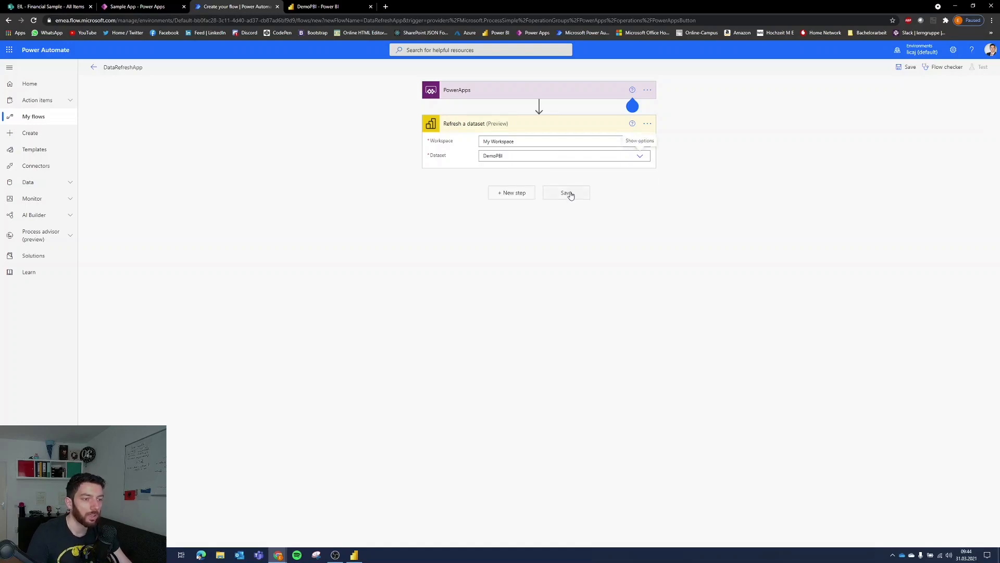
click(566, 193)
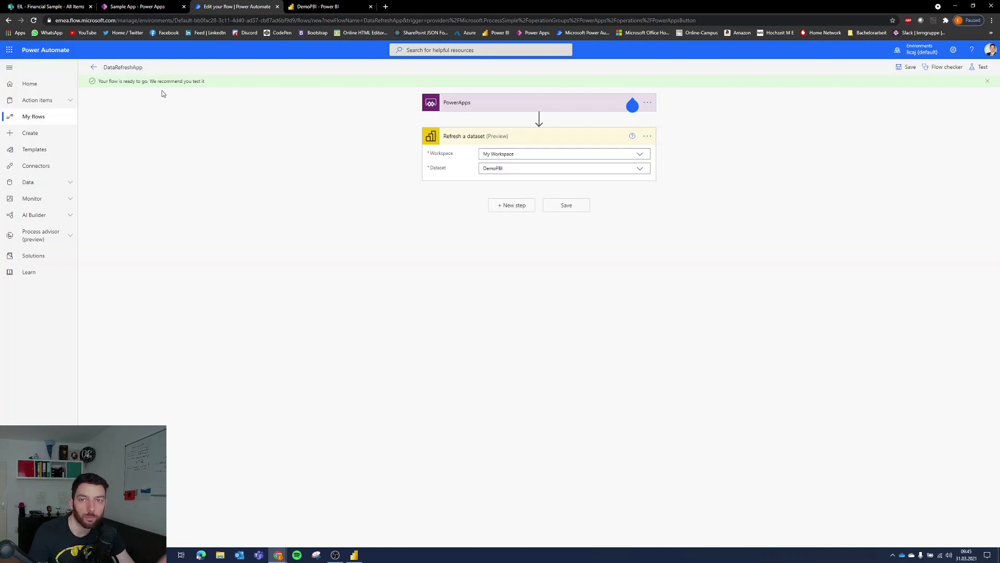
Select IconRefresh1 and append a semicolon to its Refresh([@'Financial Sample']) OnSelect formula.
click(136, 7)
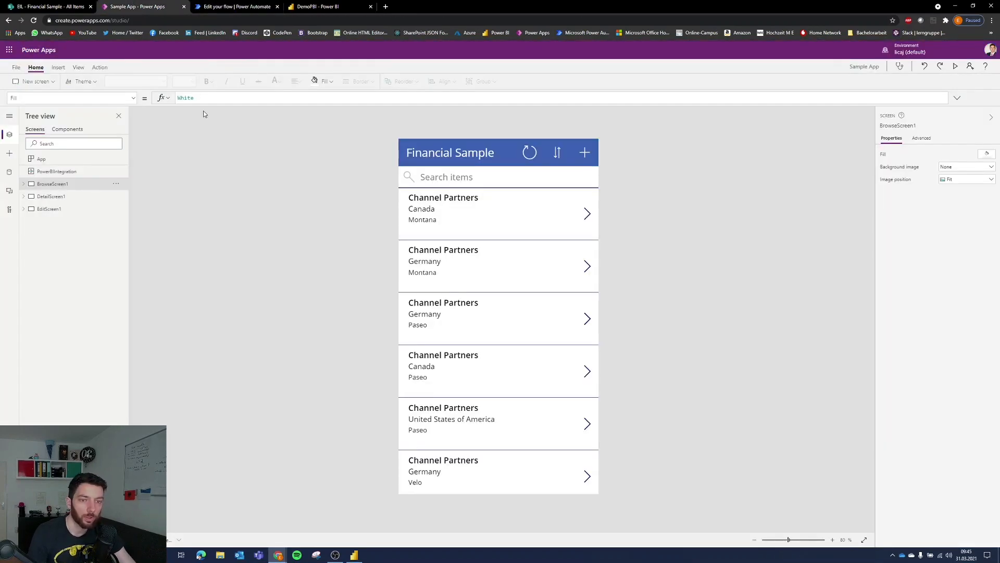
mouse_move(354, 131)
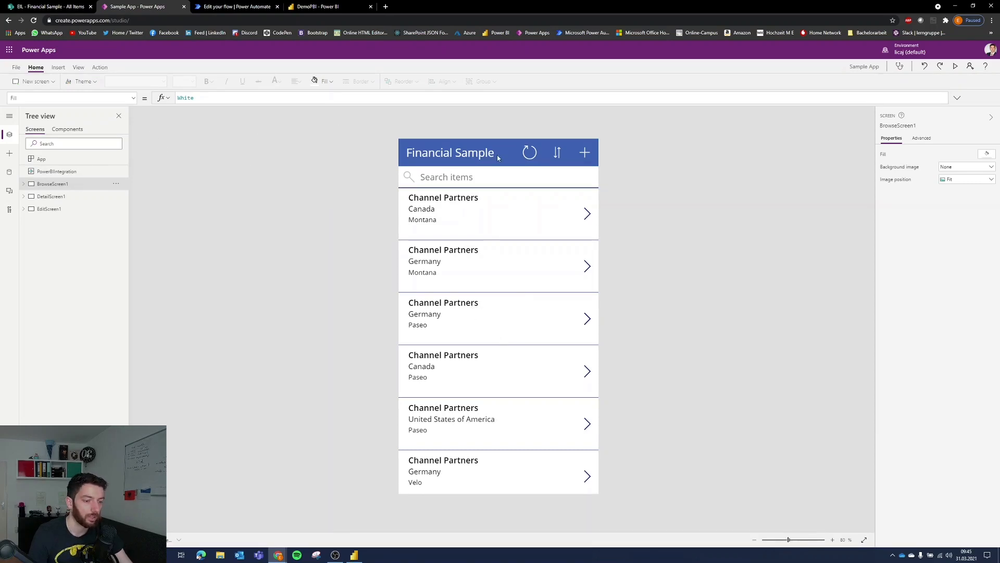
mouse_move(564, 181)
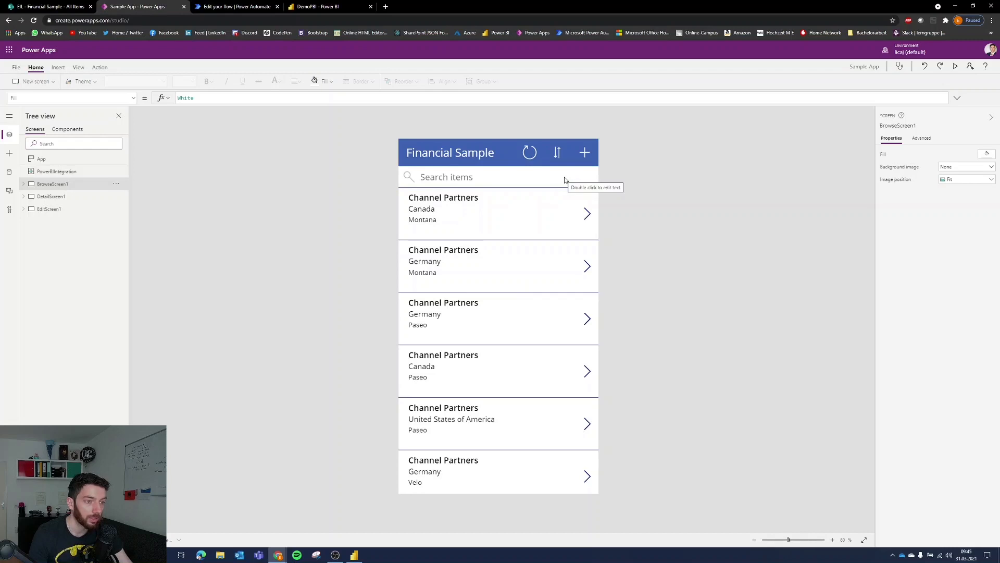
mouse_move(538, 268)
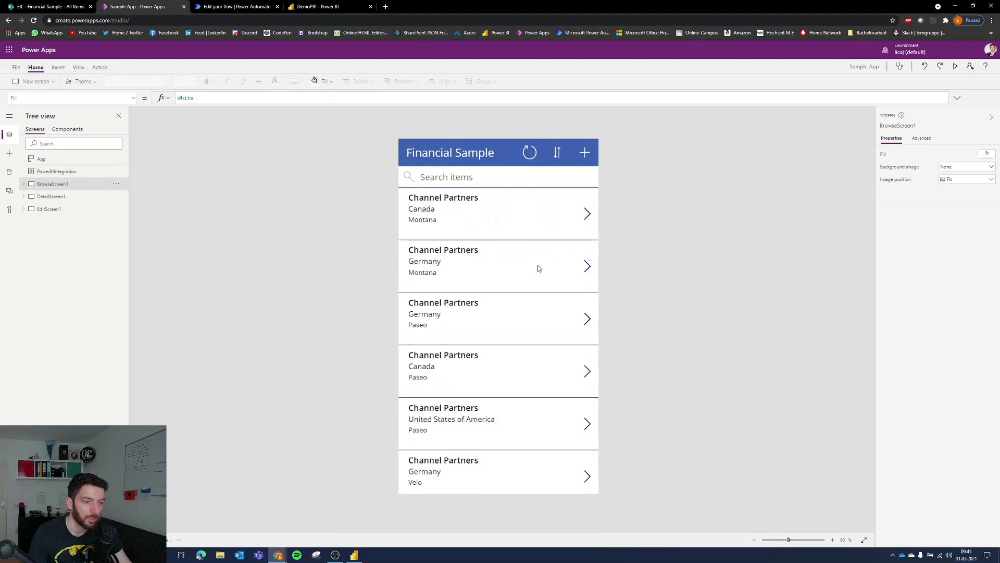
click(530, 152)
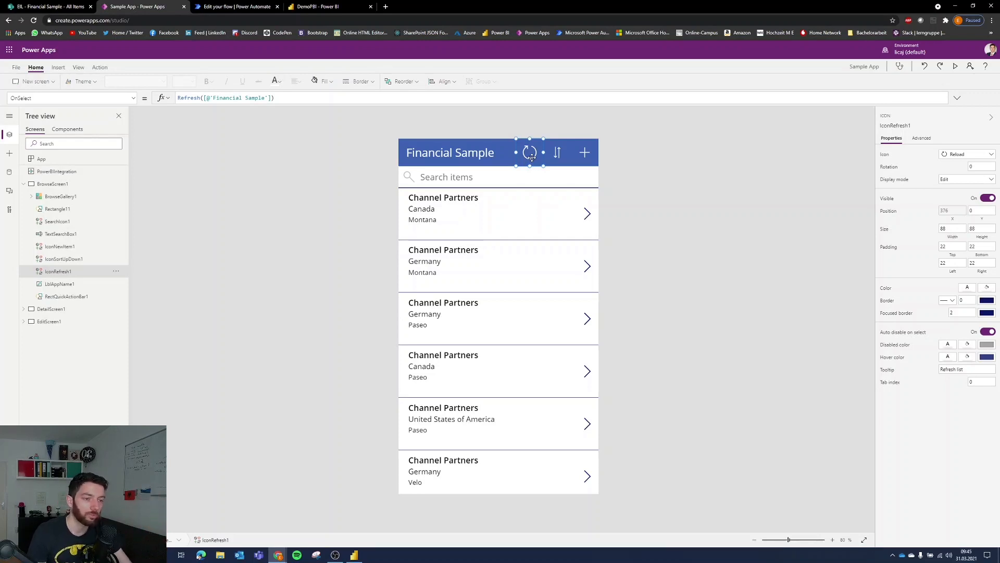
mouse_move(420, 135)
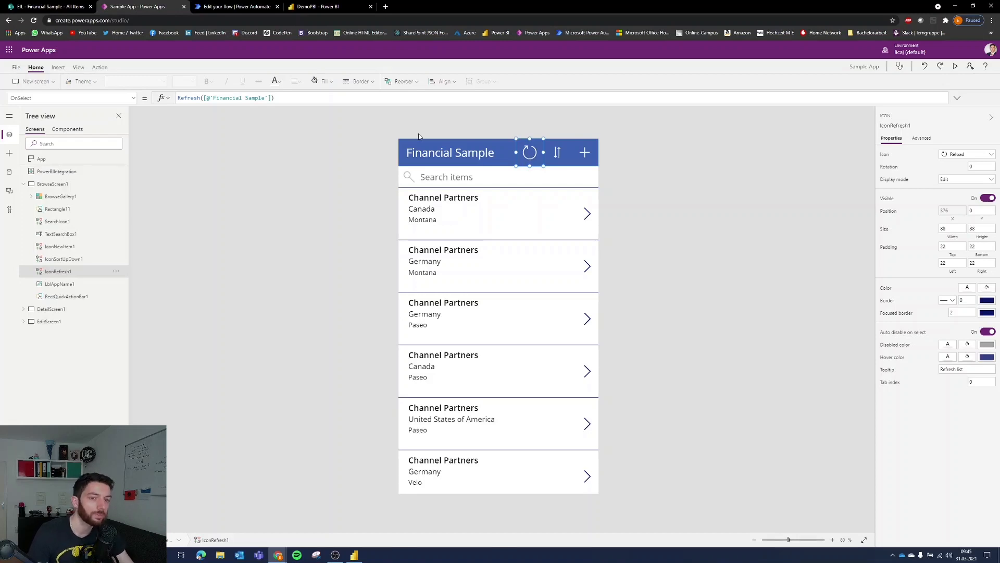
mouse_move(491, 144)
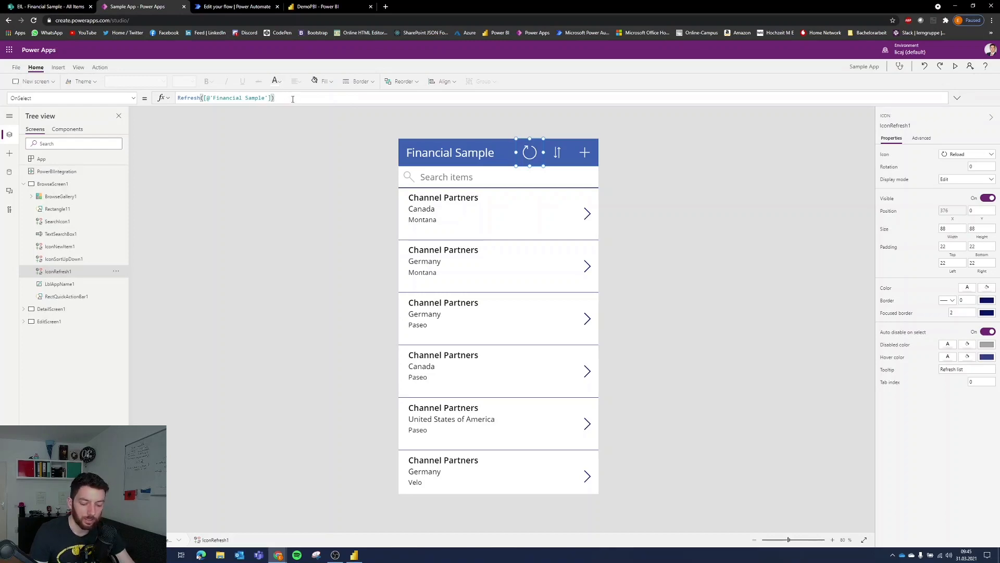
text(;)
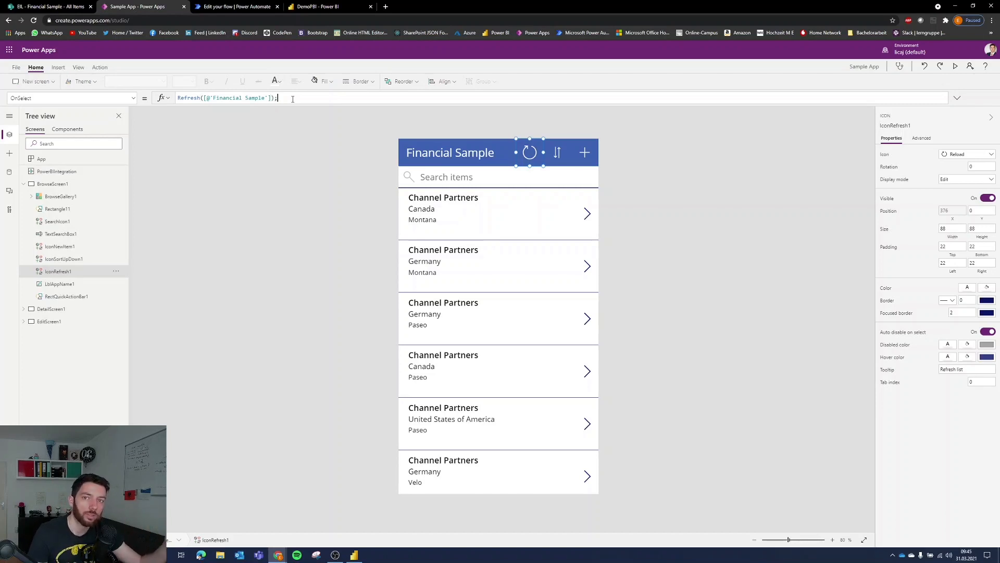
mouse_move(136, 82)
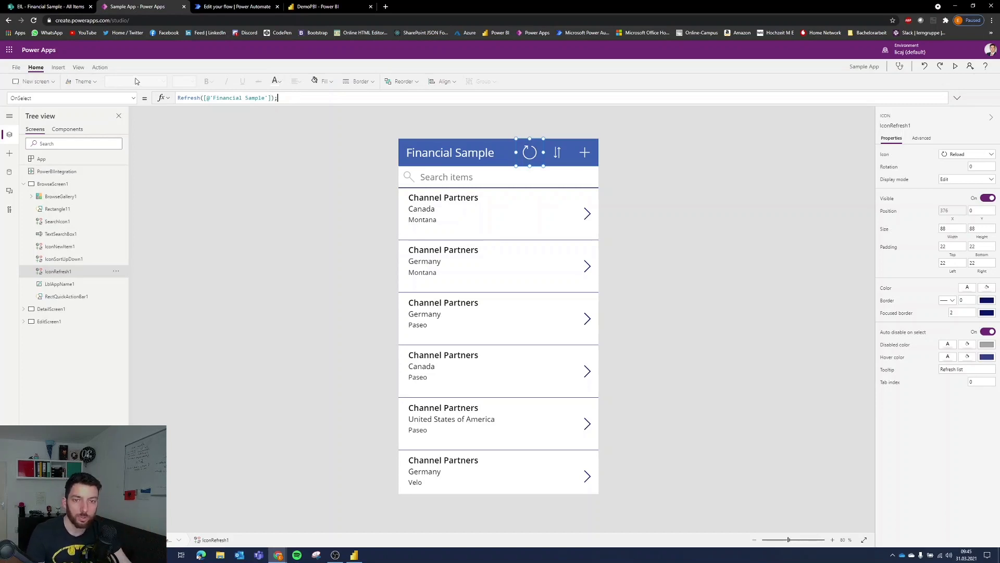
click(100, 67)
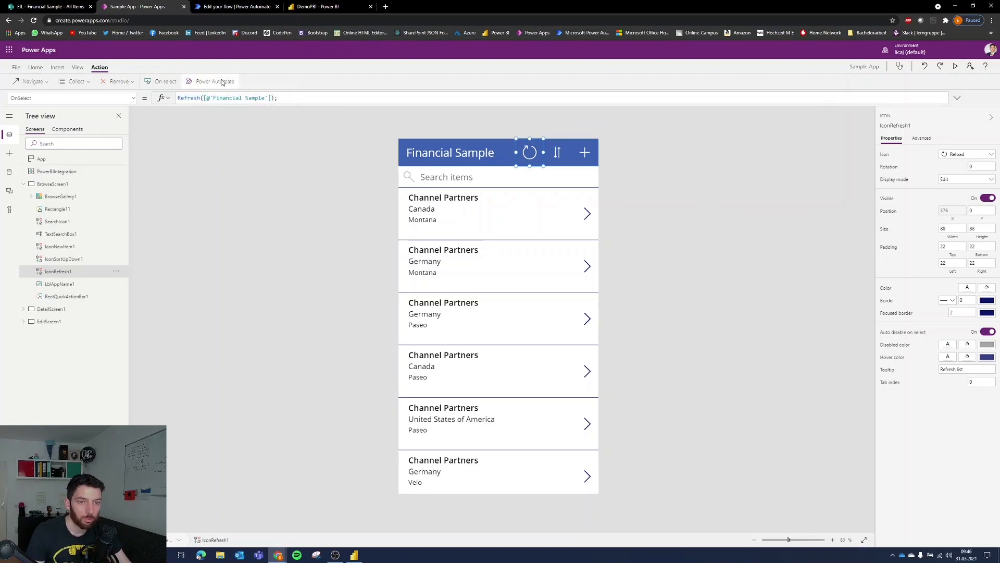
Attach the DataRefreshApp flow to the icon and append Refresh([@'Financial Sample']); to OnSelect.
click(214, 82)
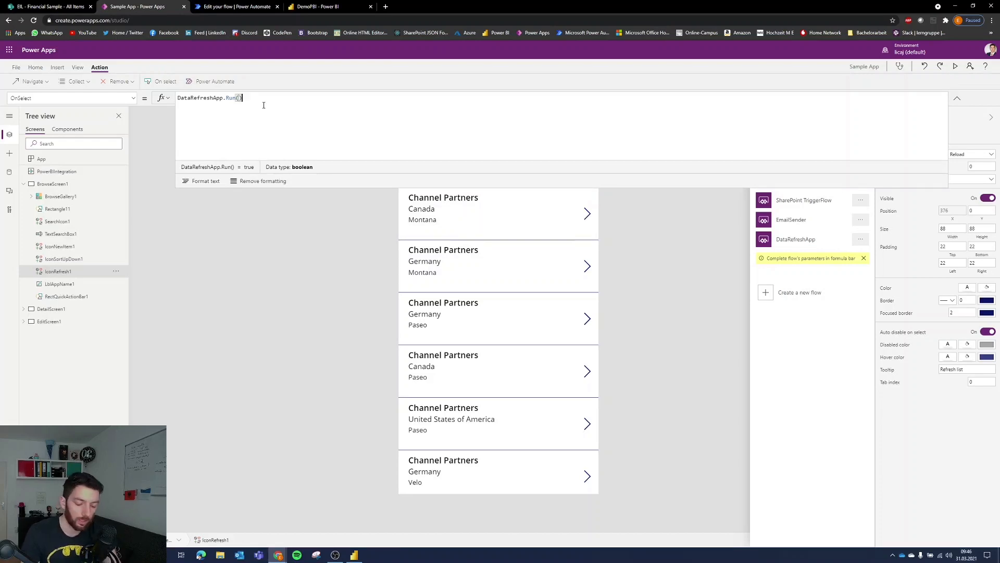
text(Refresh([@'Financial Sample']);)
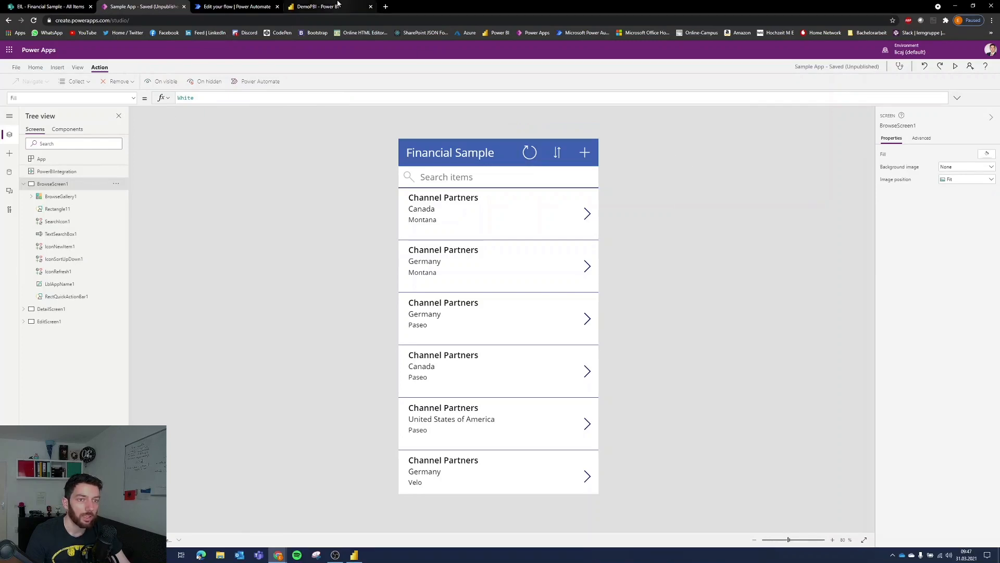
Publish the report from Power BI Desktop's Home ribbon to the Power BI service.
click(319, 6)
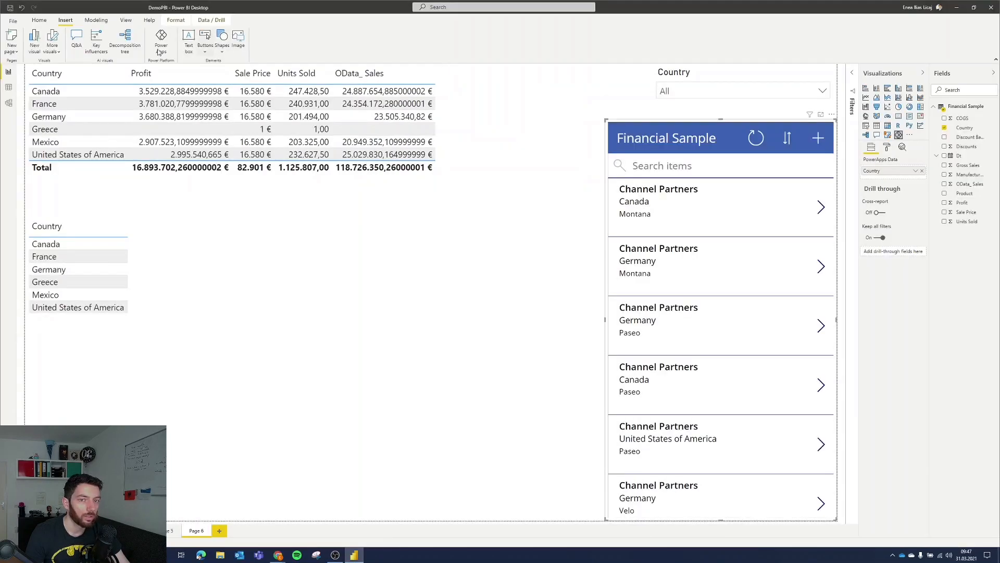
click(39, 20)
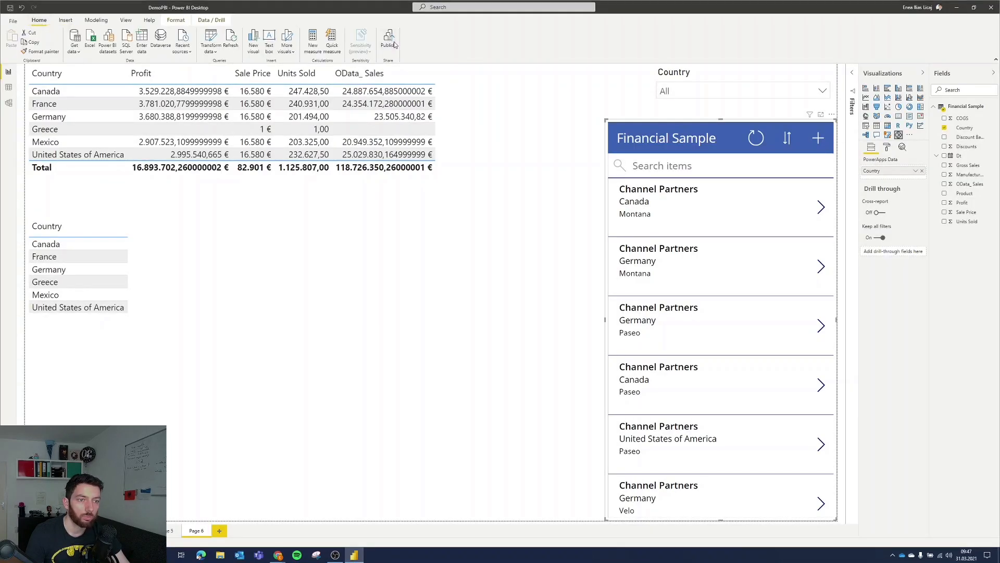
mouse_move(538, 292)
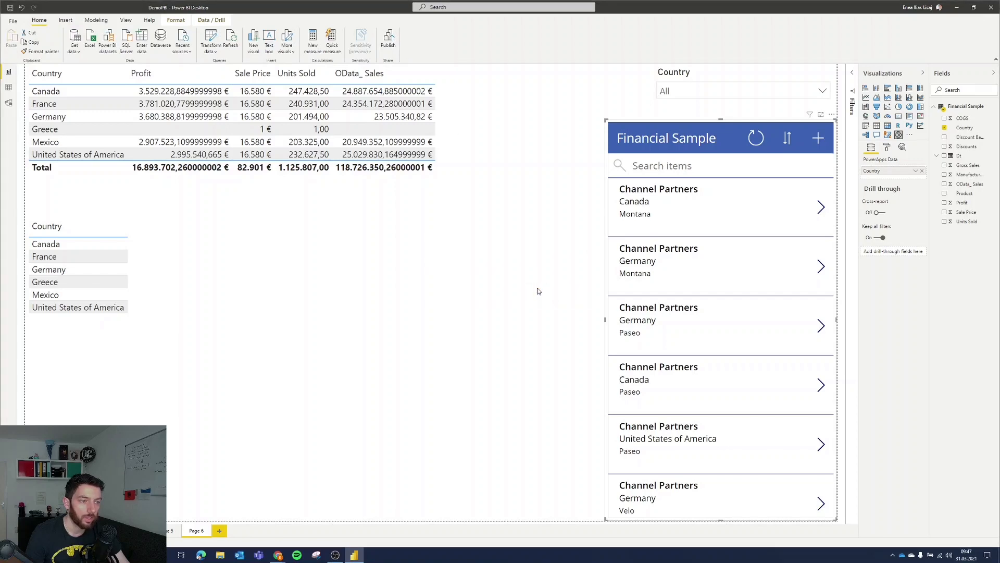
mouse_move(471, 259)
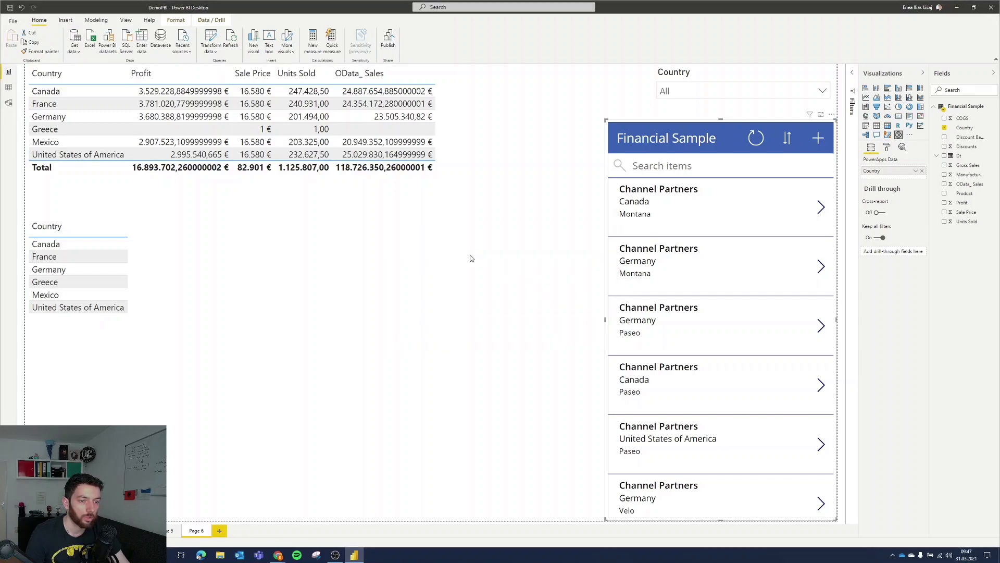
click(387, 39)
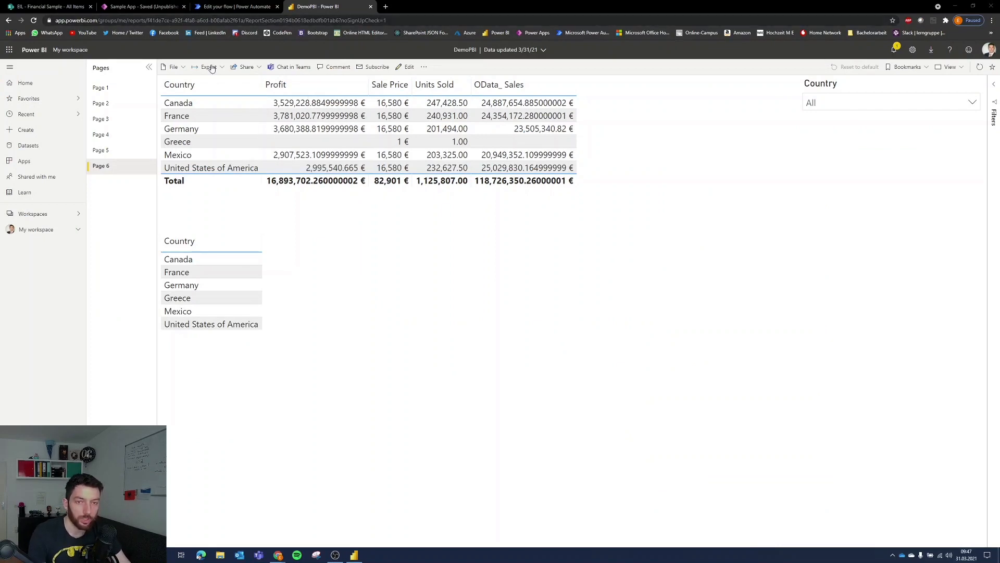
mouse_move(845, 365)
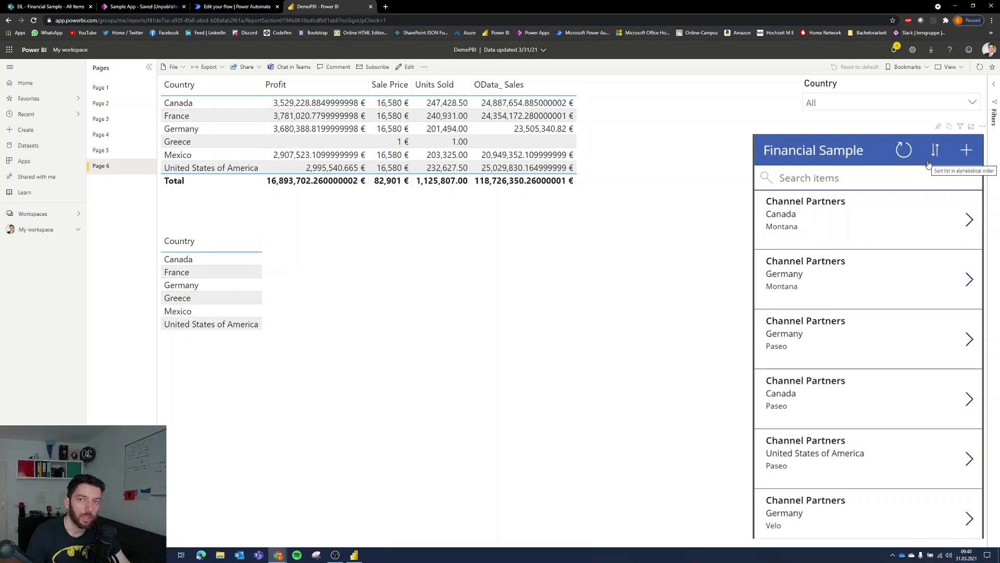
mouse_move(780, 189)
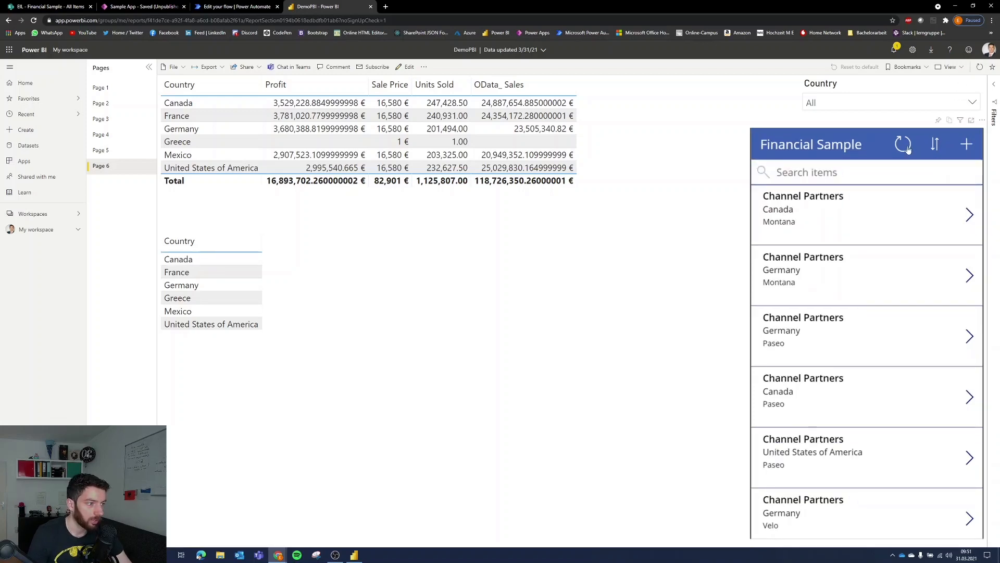
mouse_move(663, 236)
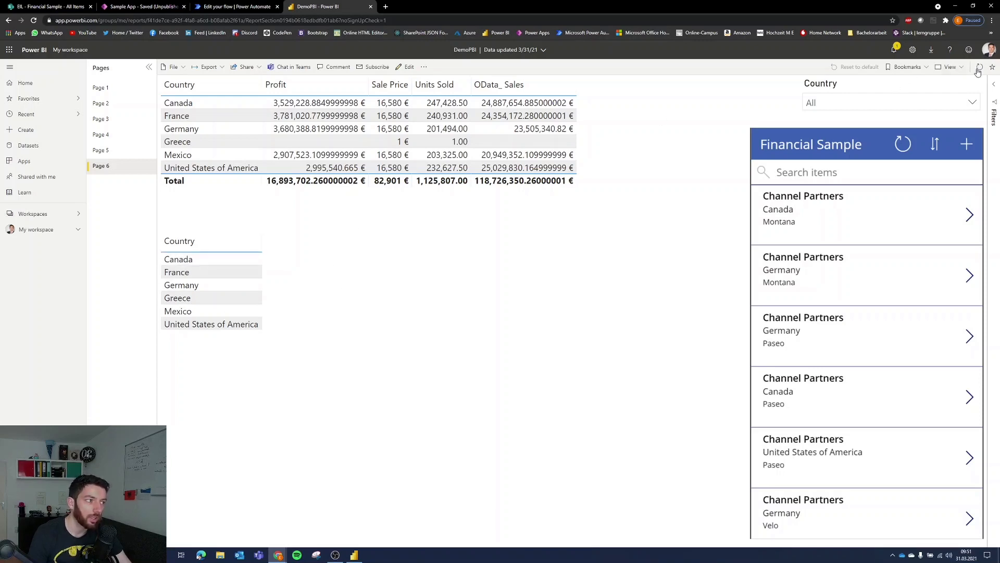
mouse_move(978, 67)
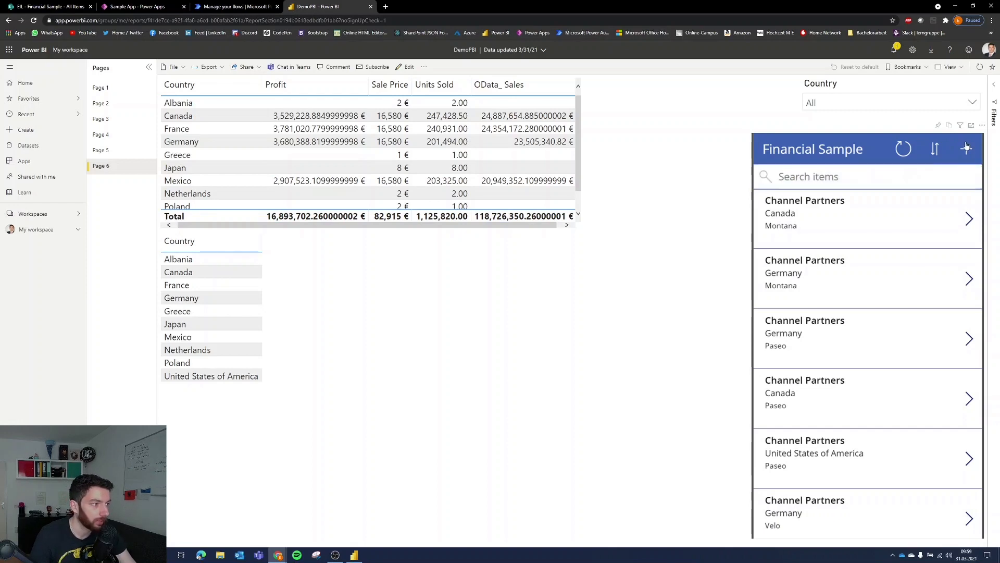
Add a new record with segment Loud, country Denmark and product B, then check the flow's run history.
click(966, 149)
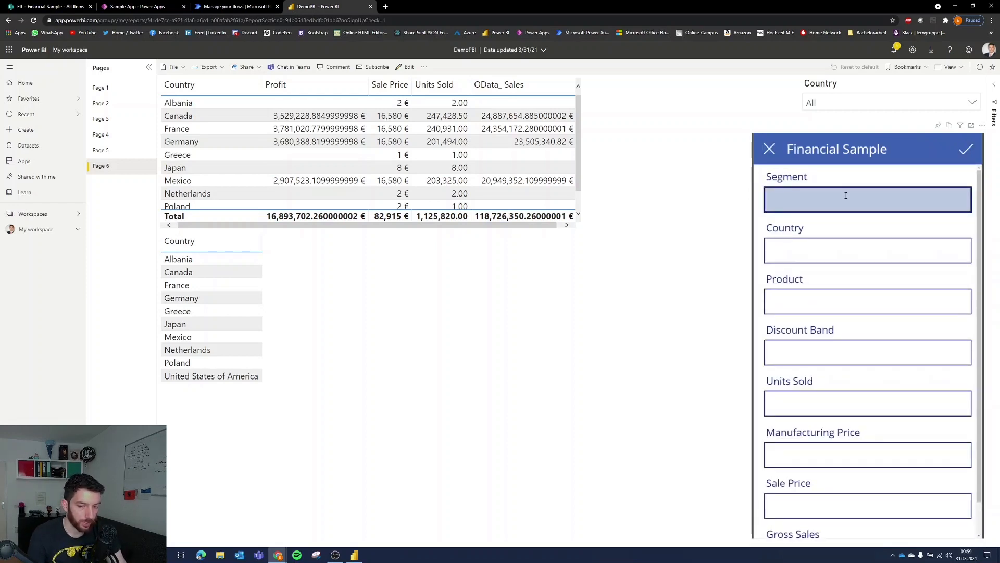
text(Loudspeakers)
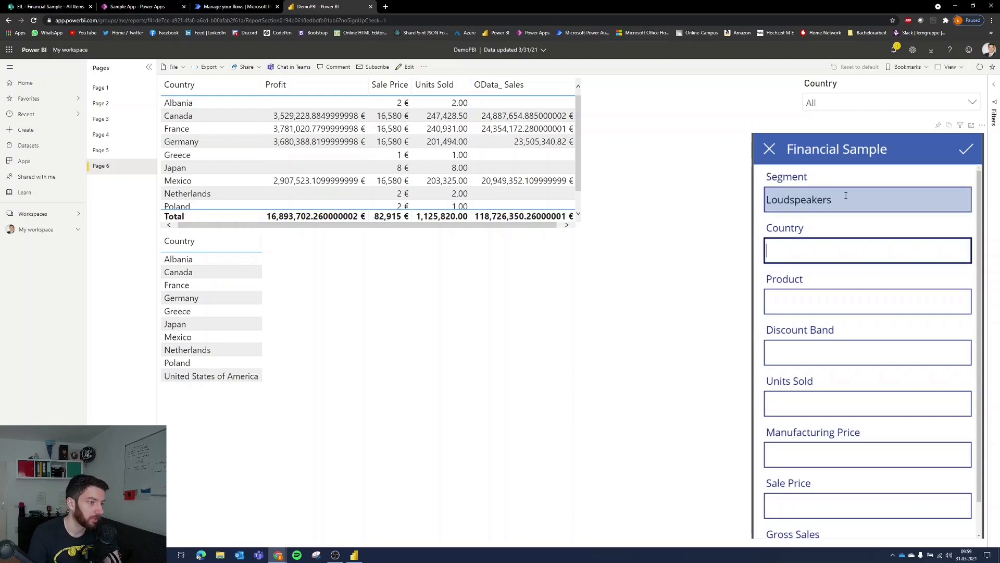
text(Denmark)
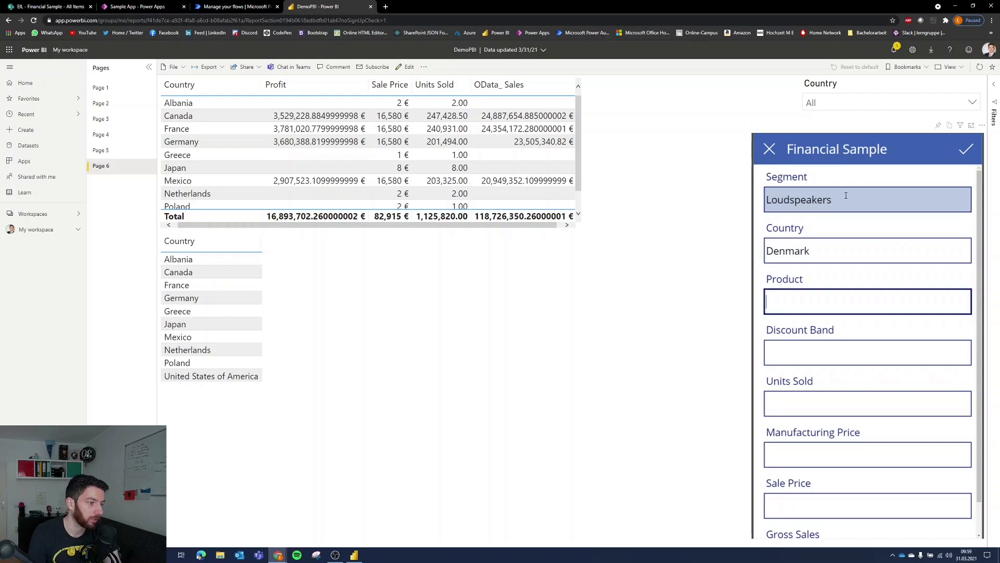
text(B)
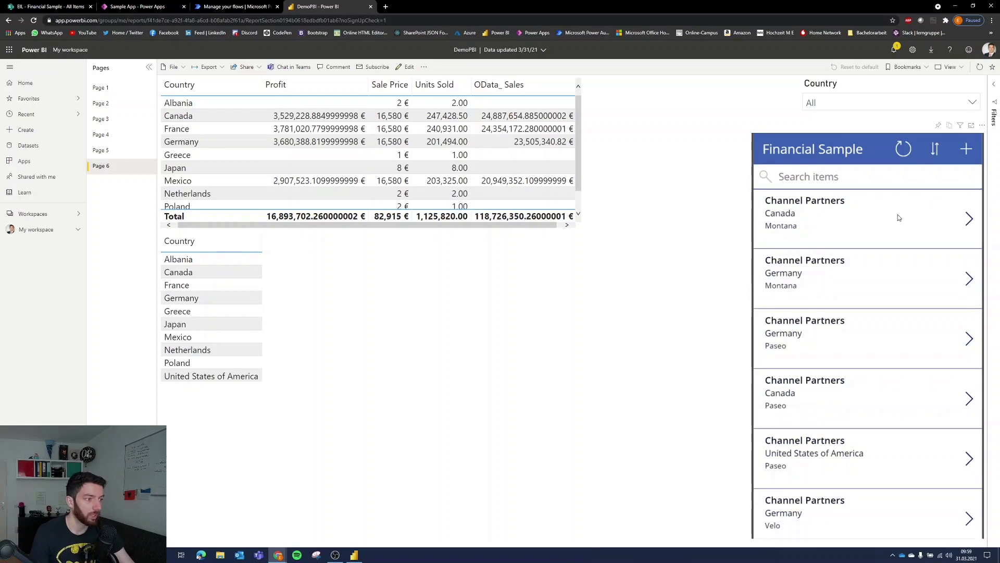
mouse_move(903, 149)
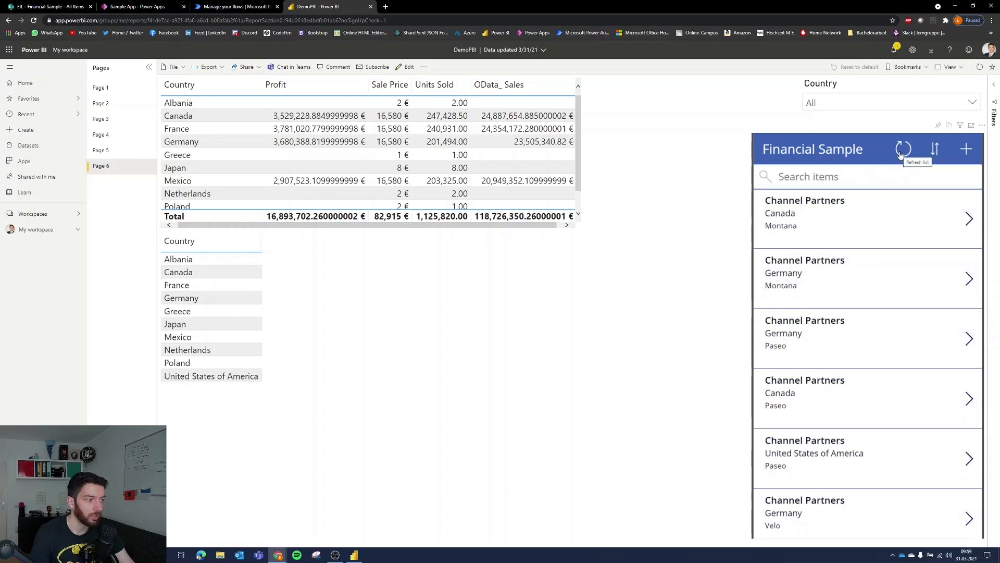
mouse_move(692, 203)
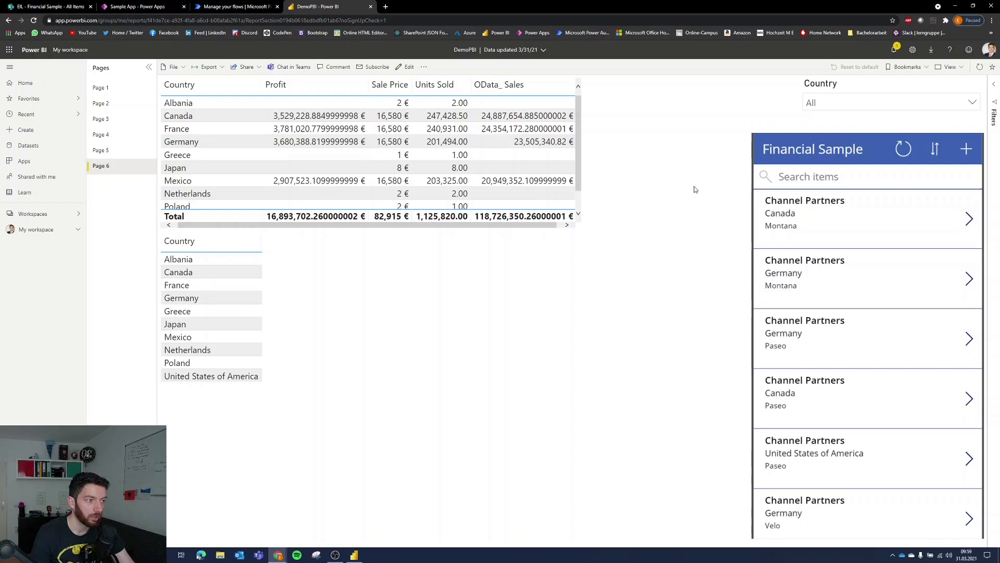
click(236, 7)
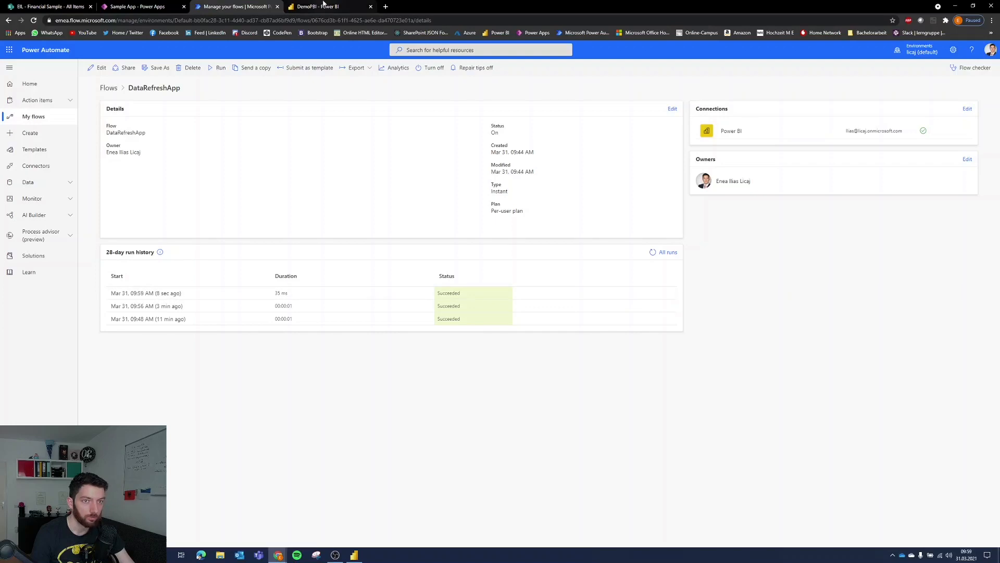
Return to the published Power BI report, which now lists Denmark.
click(325, 7)
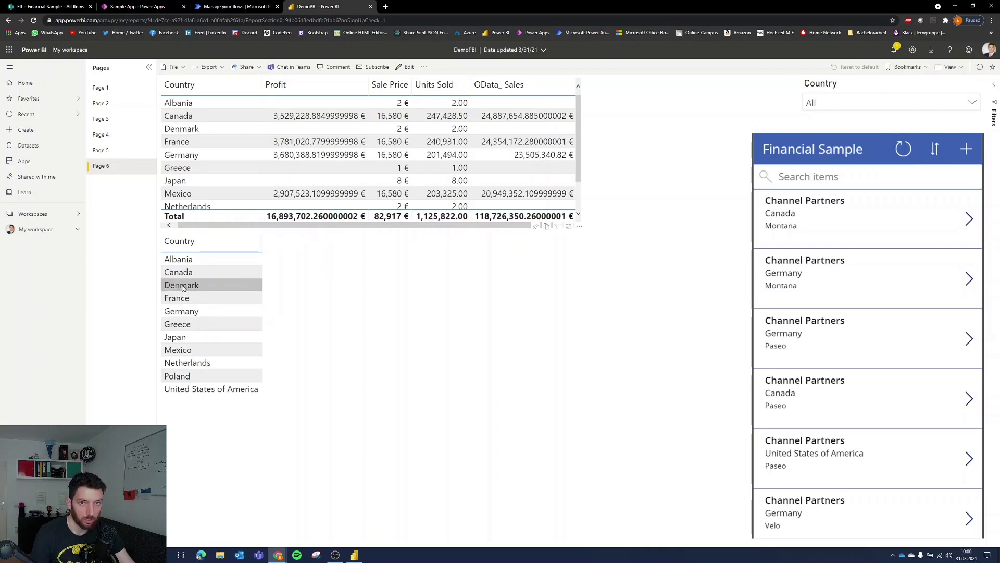
mouse_move(207, 288)
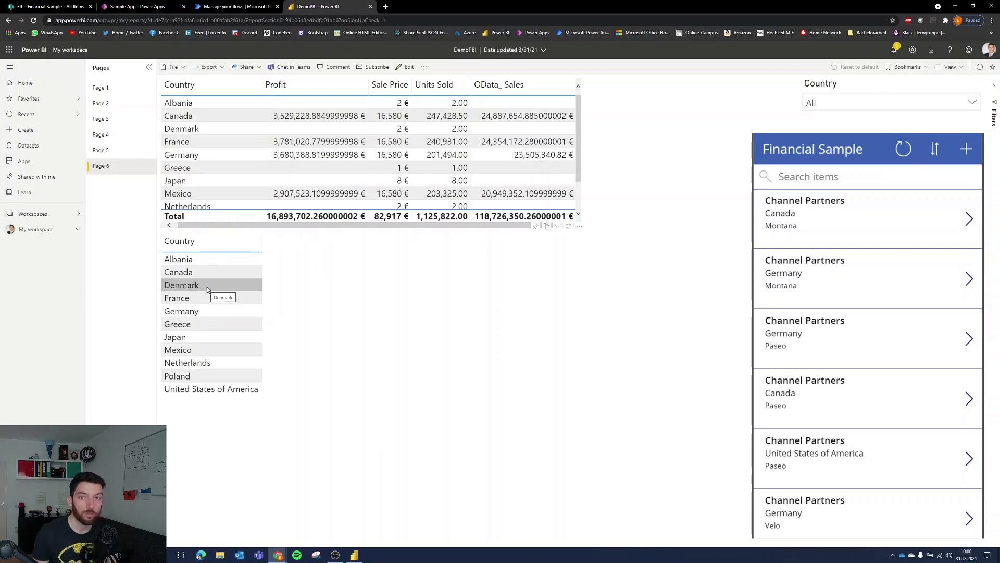